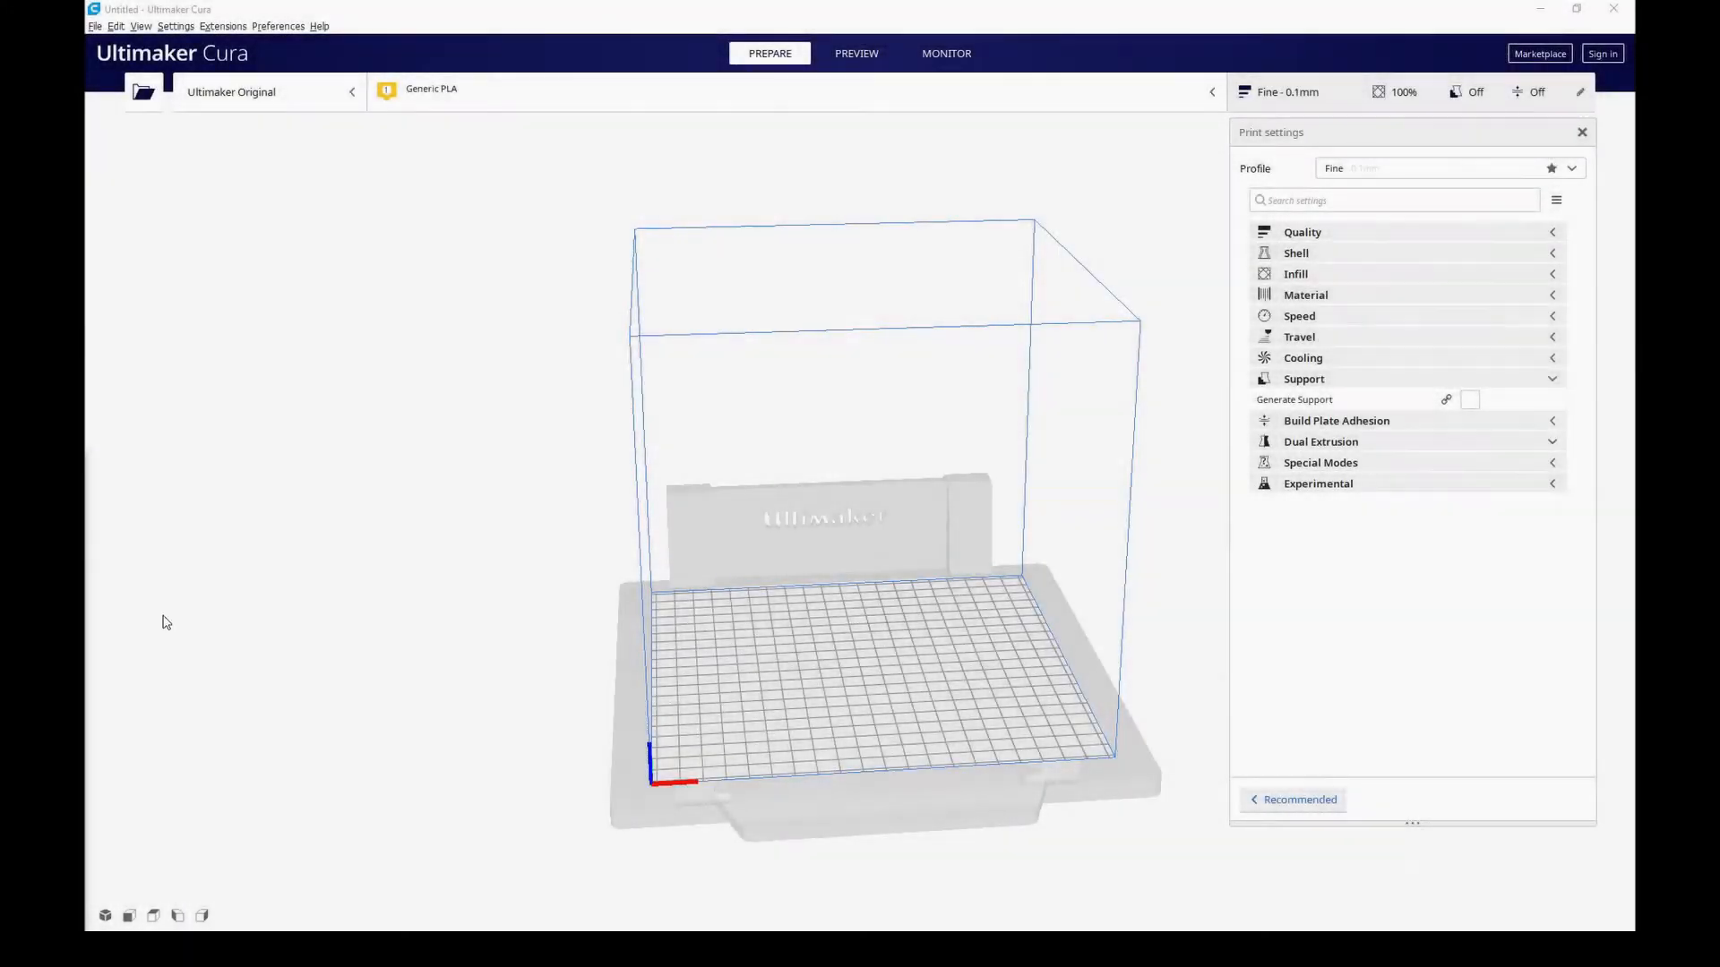
{"action": "mouse_move", "coordinate": [504, 503]}
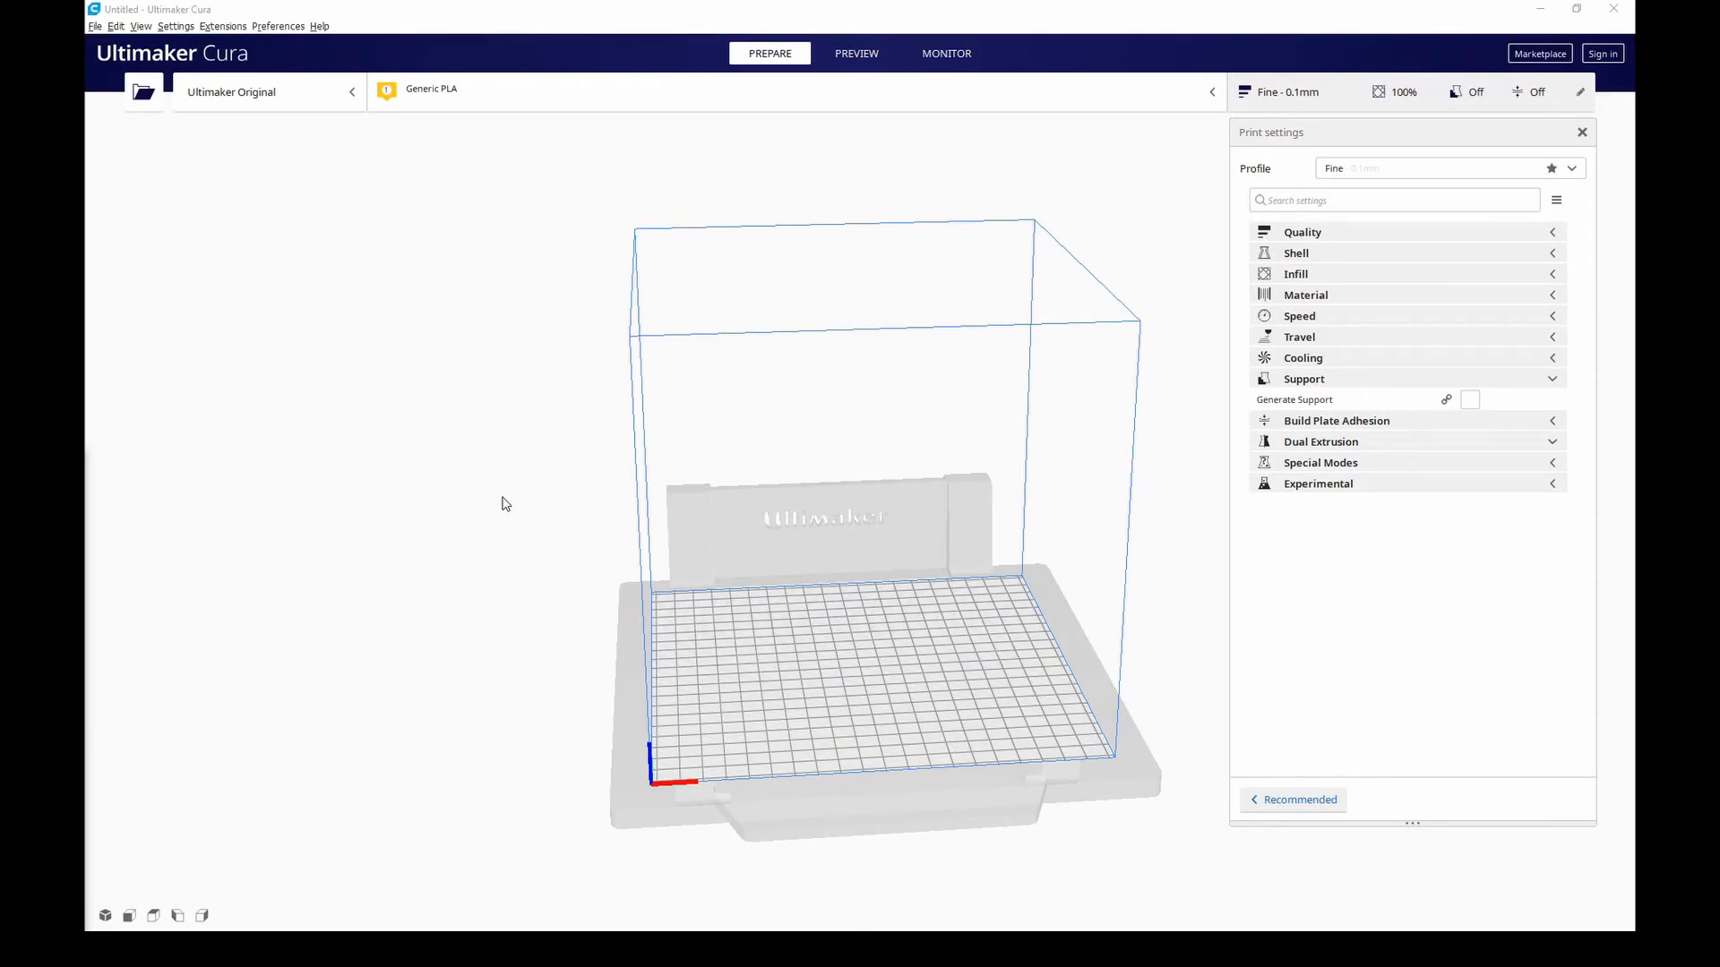
{"action": "mouse_move", "coordinate": [502, 503]}
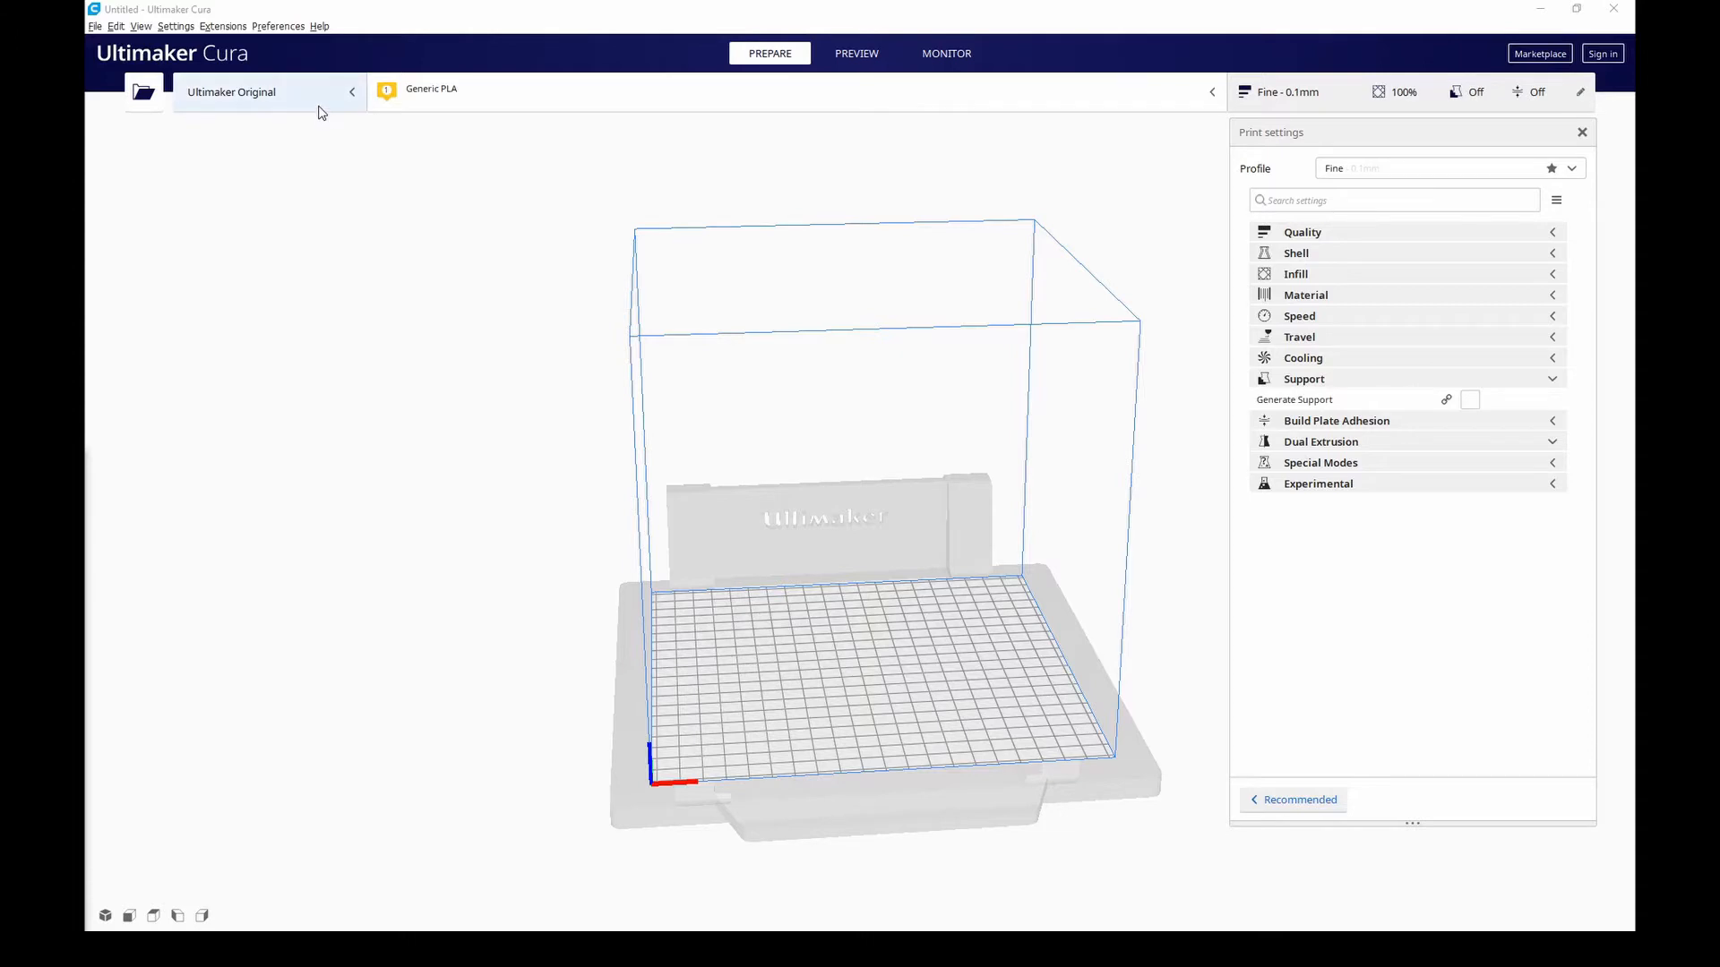
- Open the Add a printer dialog from the printer selector list
{"action": "left_click", "coordinate": [269, 92]}
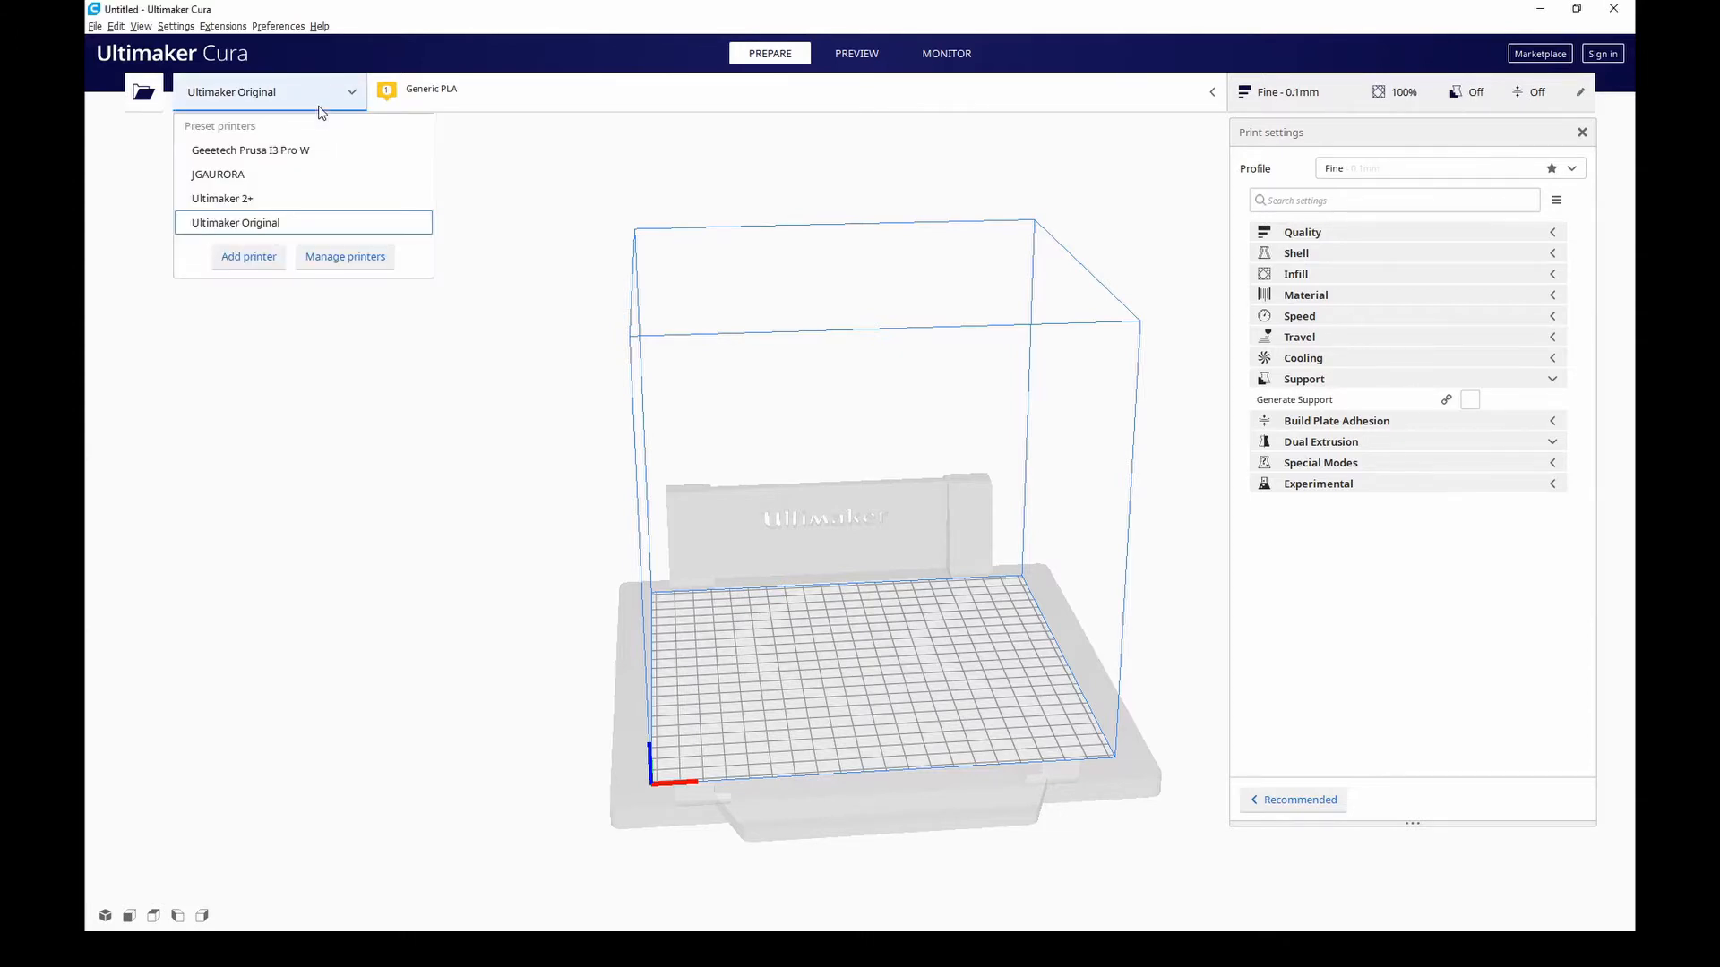
{"action": "mouse_move", "coordinate": [297, 103]}
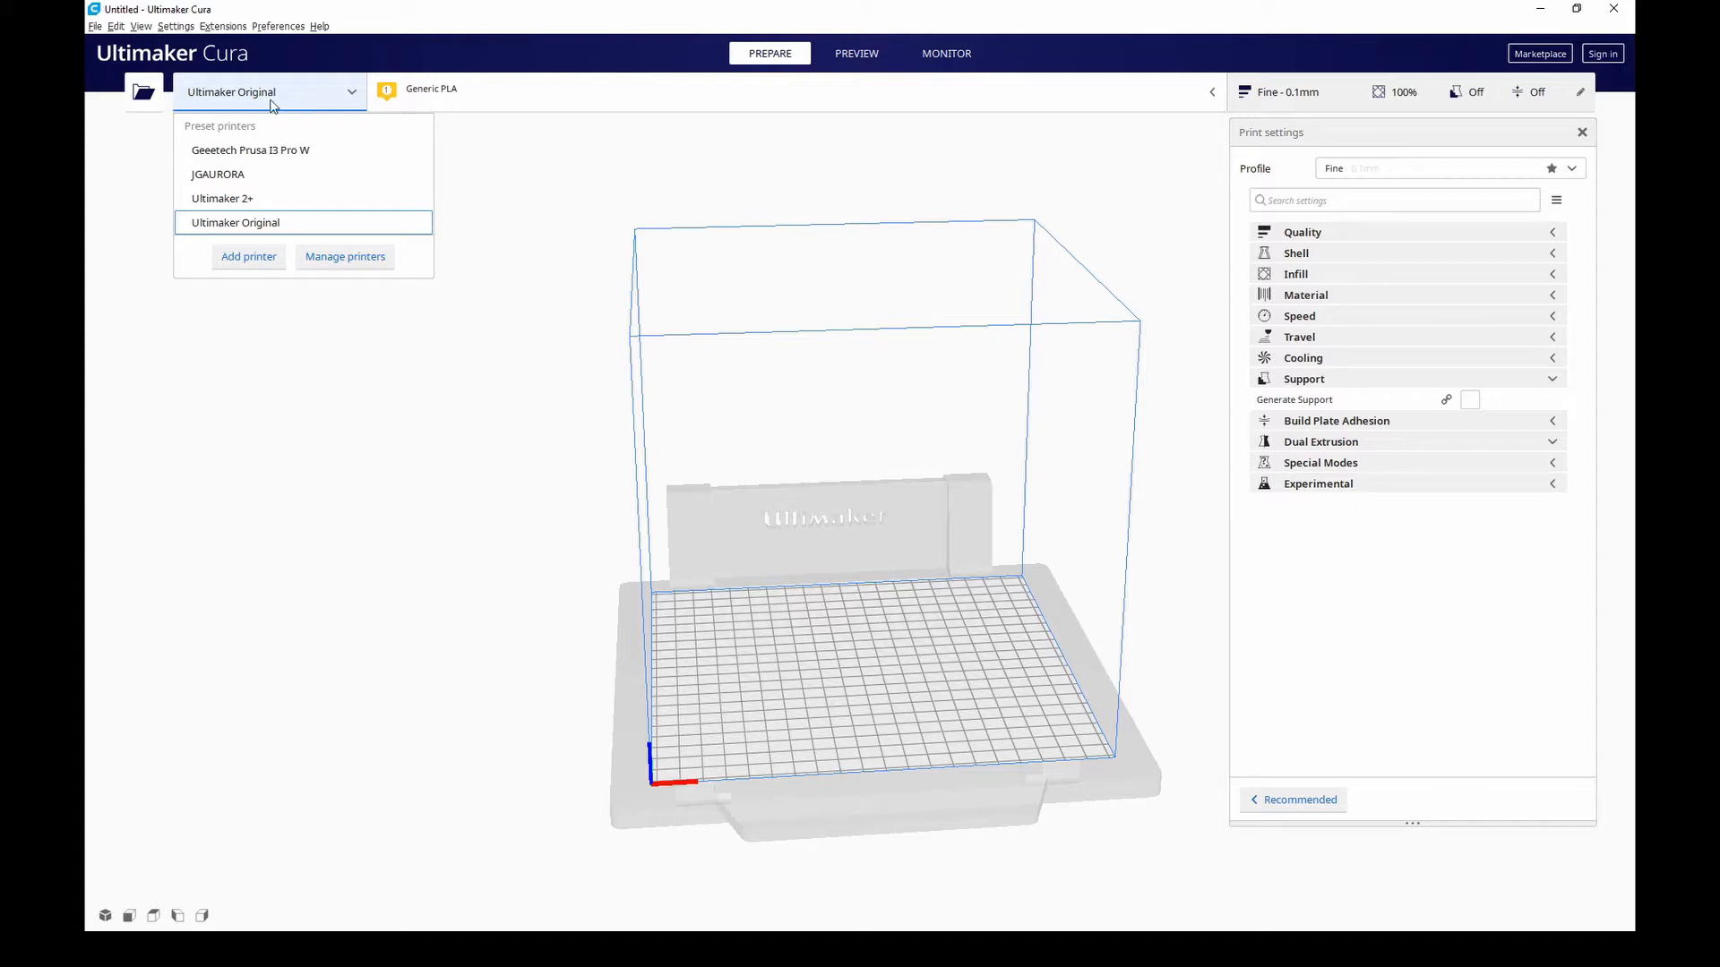
{"action": "mouse_move", "coordinate": [261, 214]}
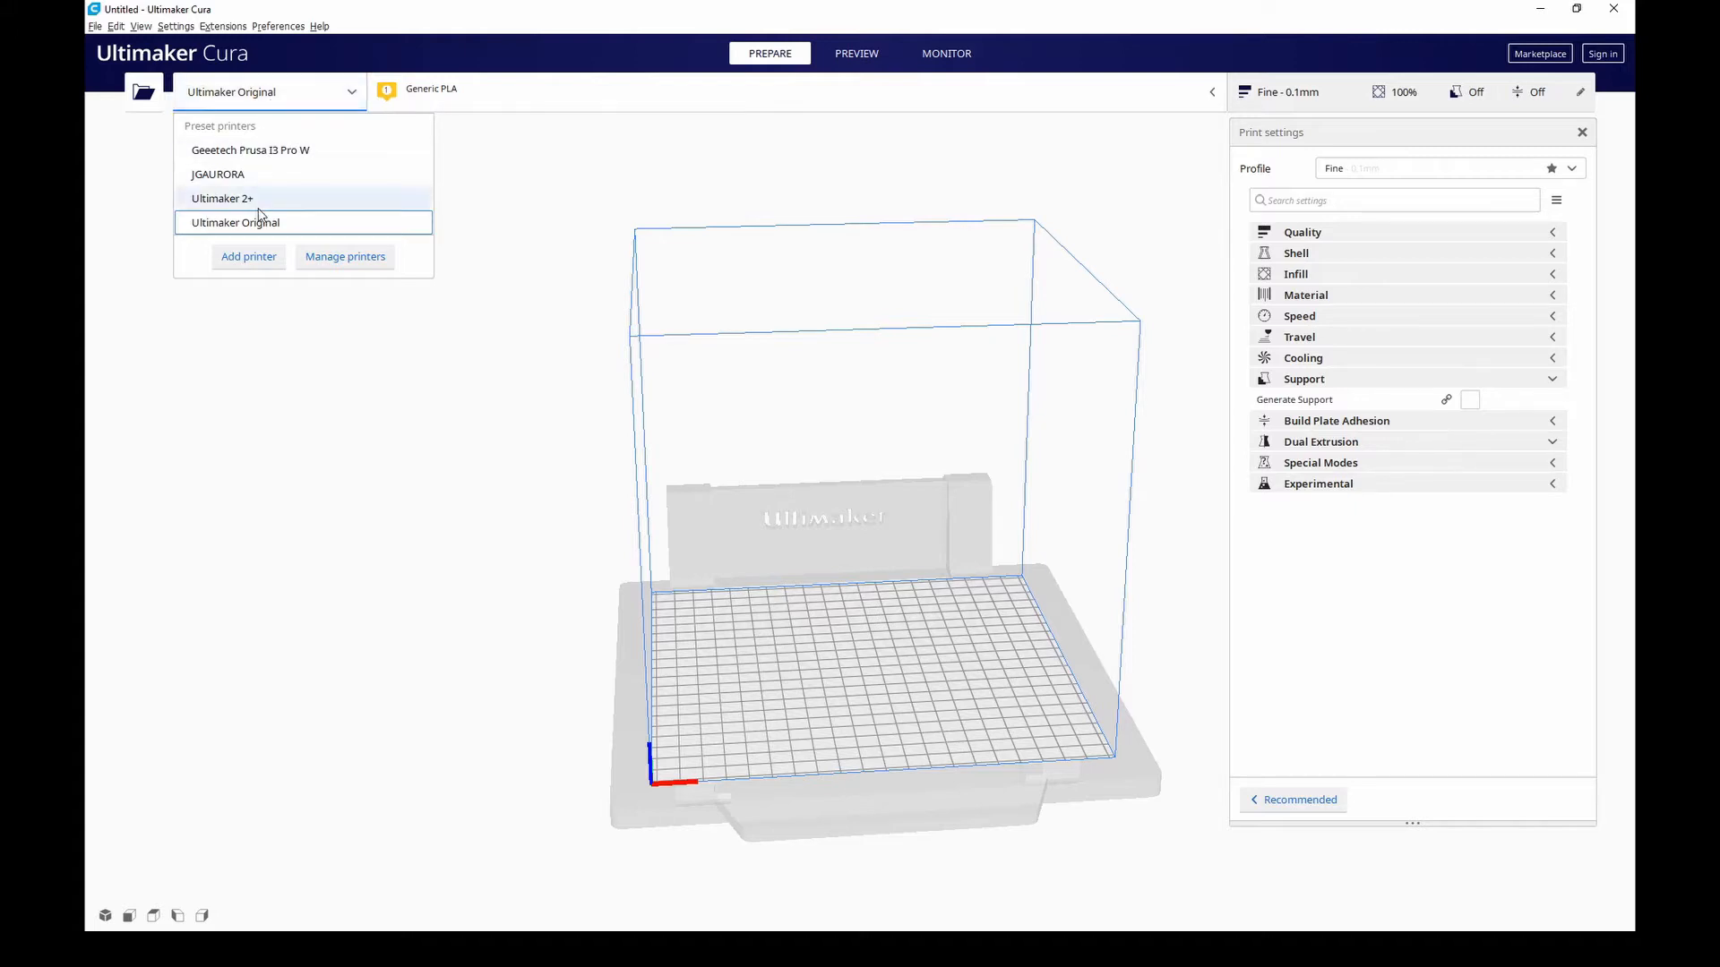
{"action": "left_click", "coordinate": [248, 255]}
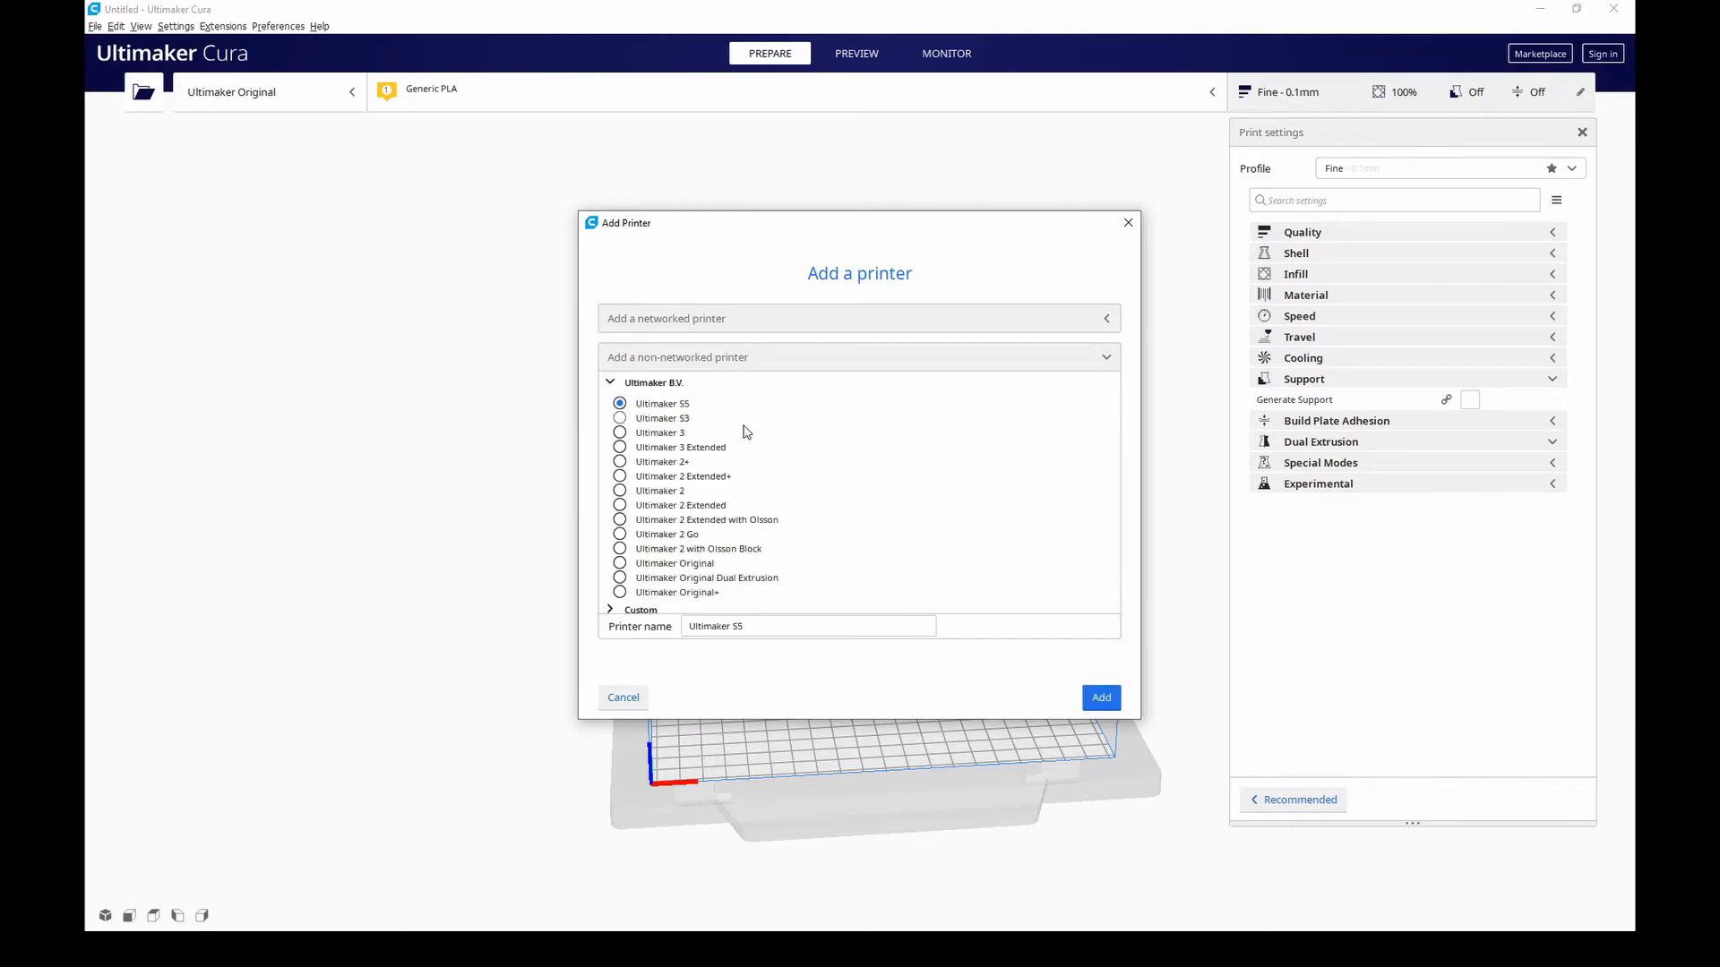
- Scroll through the non-networked manufacturer list and expand the SeeMeCNC printer group
{"action": "scroll", "scroll_direction": "down", "scroll_amount": 3}
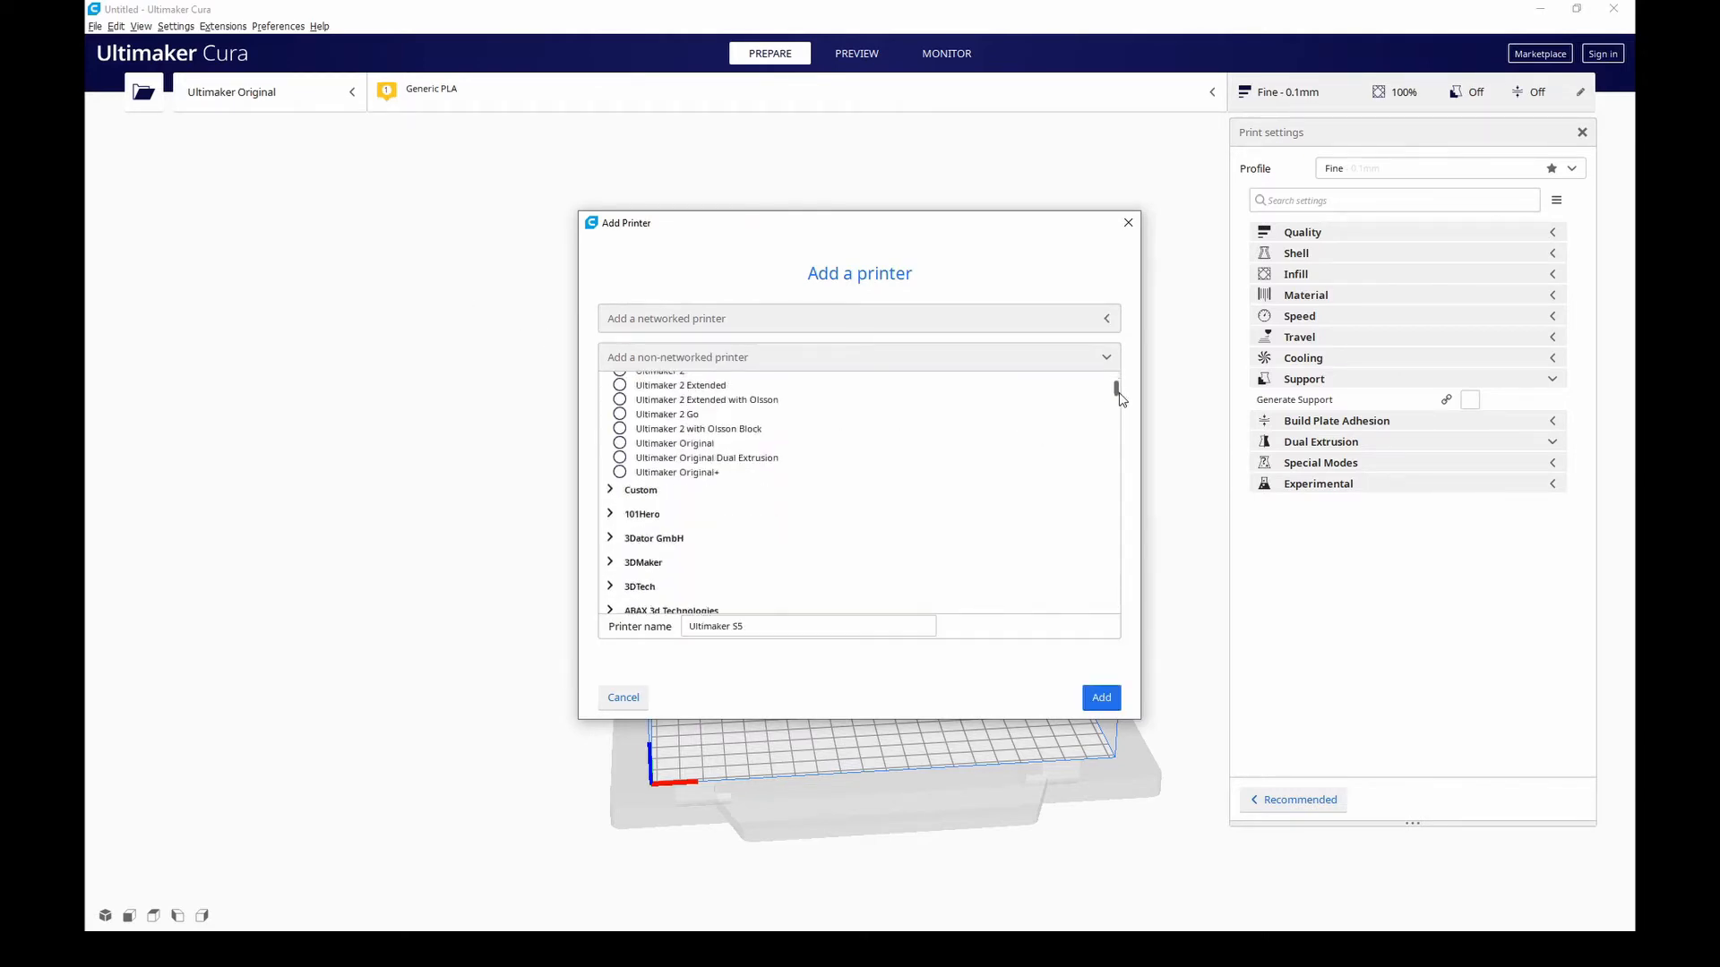
{"action": "scroll", "scroll_direction": "down", "scroll_amount": 3}
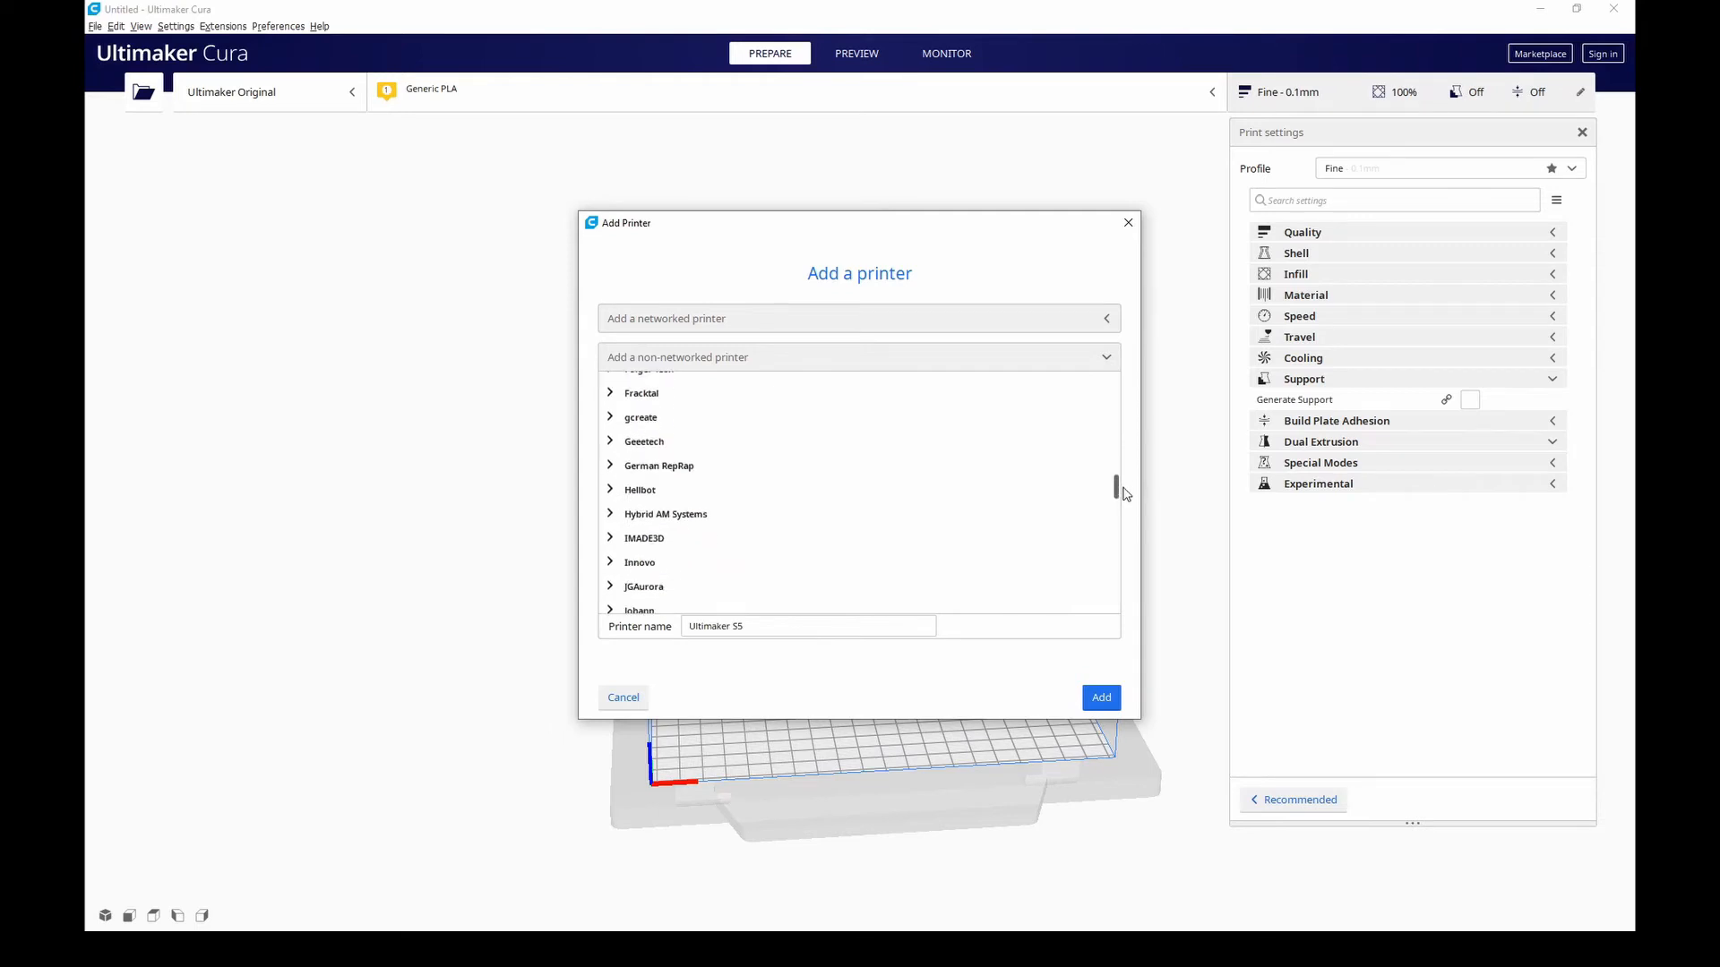
{"action": "scroll", "scroll_direction": "down", "scroll_amount": 3}
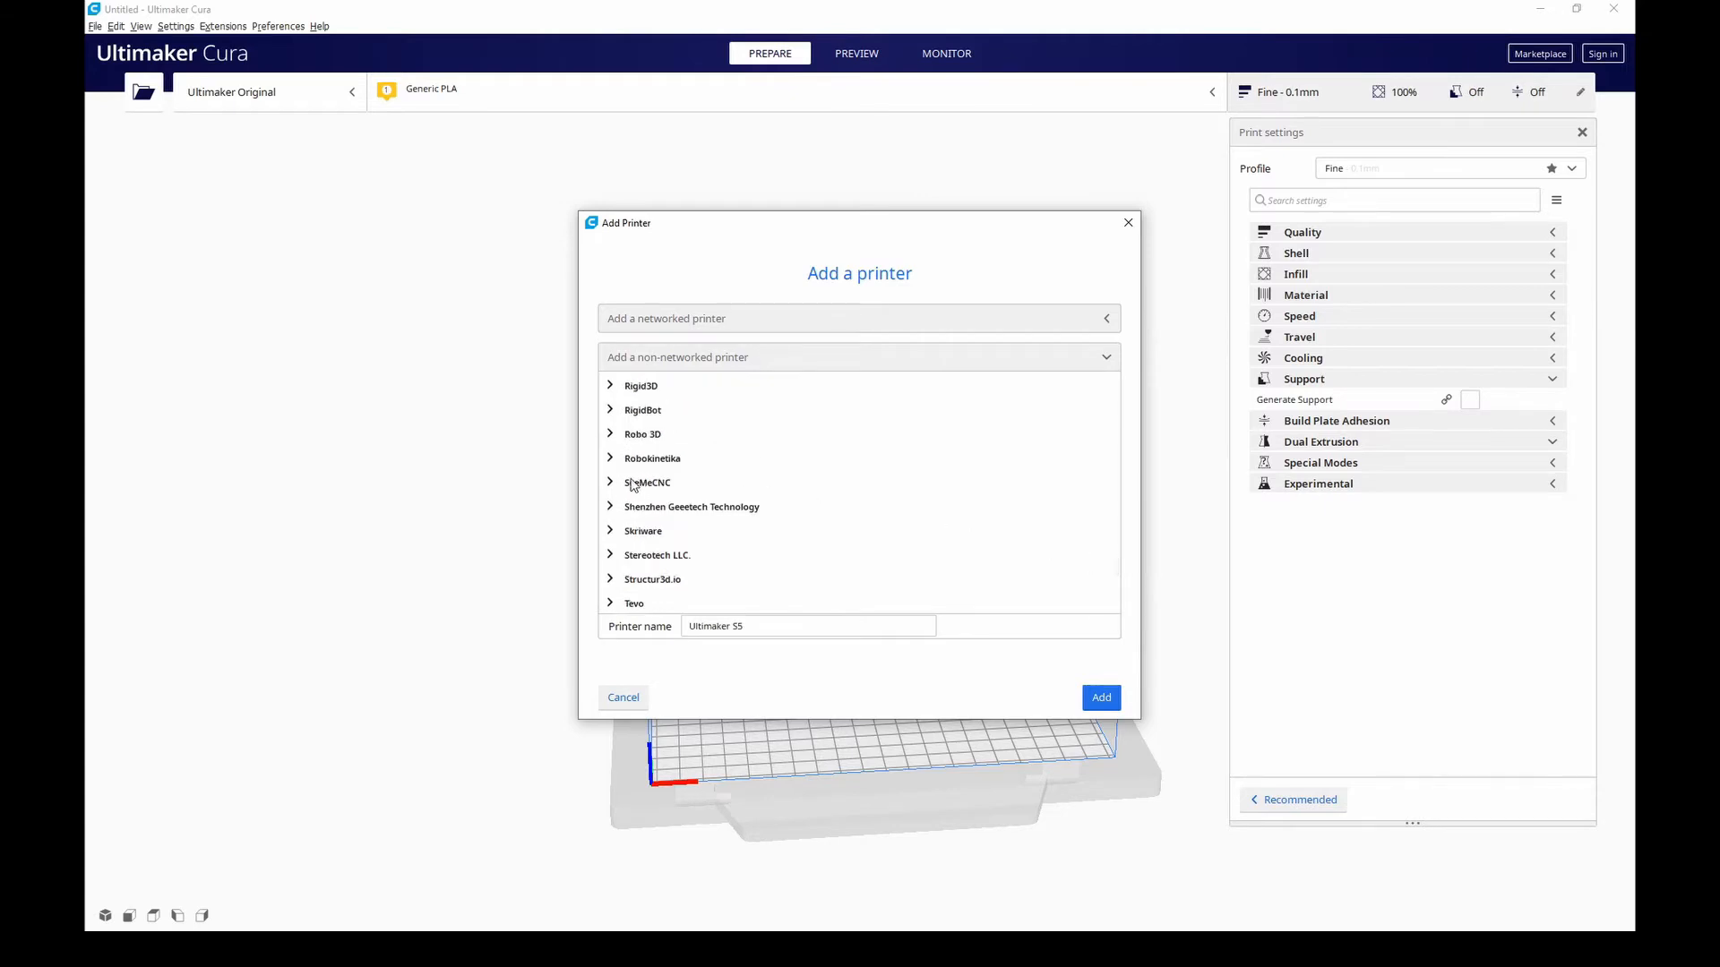
{"action": "left_click", "coordinate": [646, 483]}
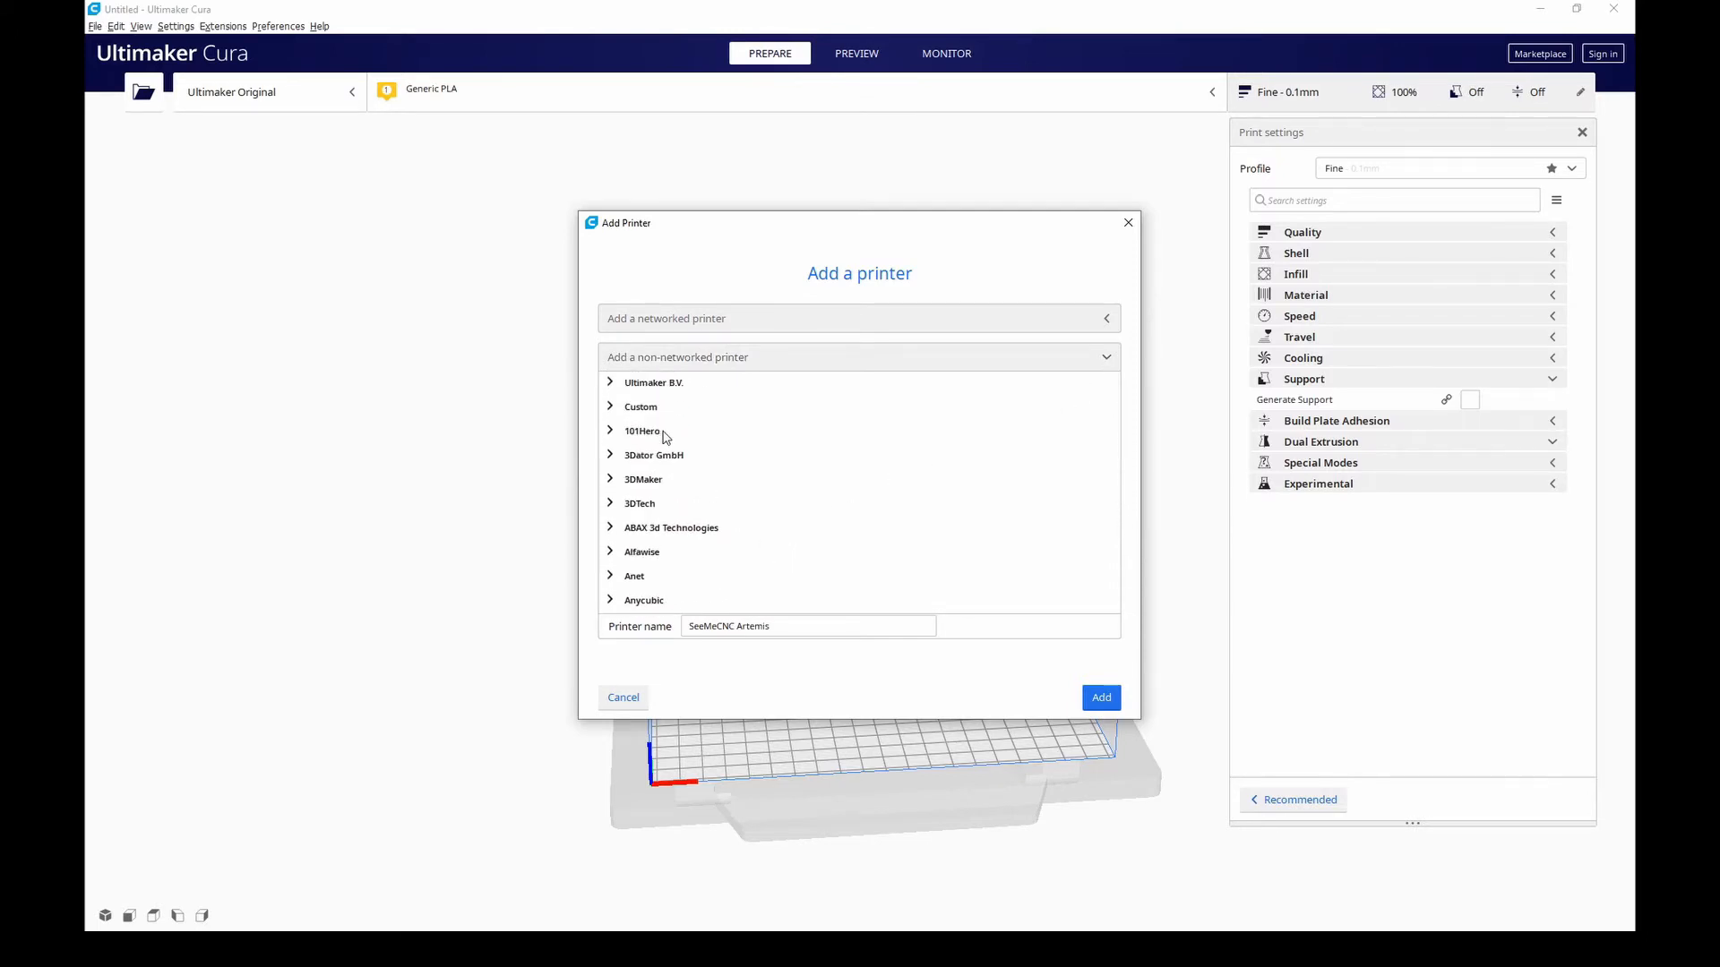
- Expand Custom and add a Custom FFF printer named 'XY-2 Pro'
{"action": "left_click", "coordinate": [640, 406]}
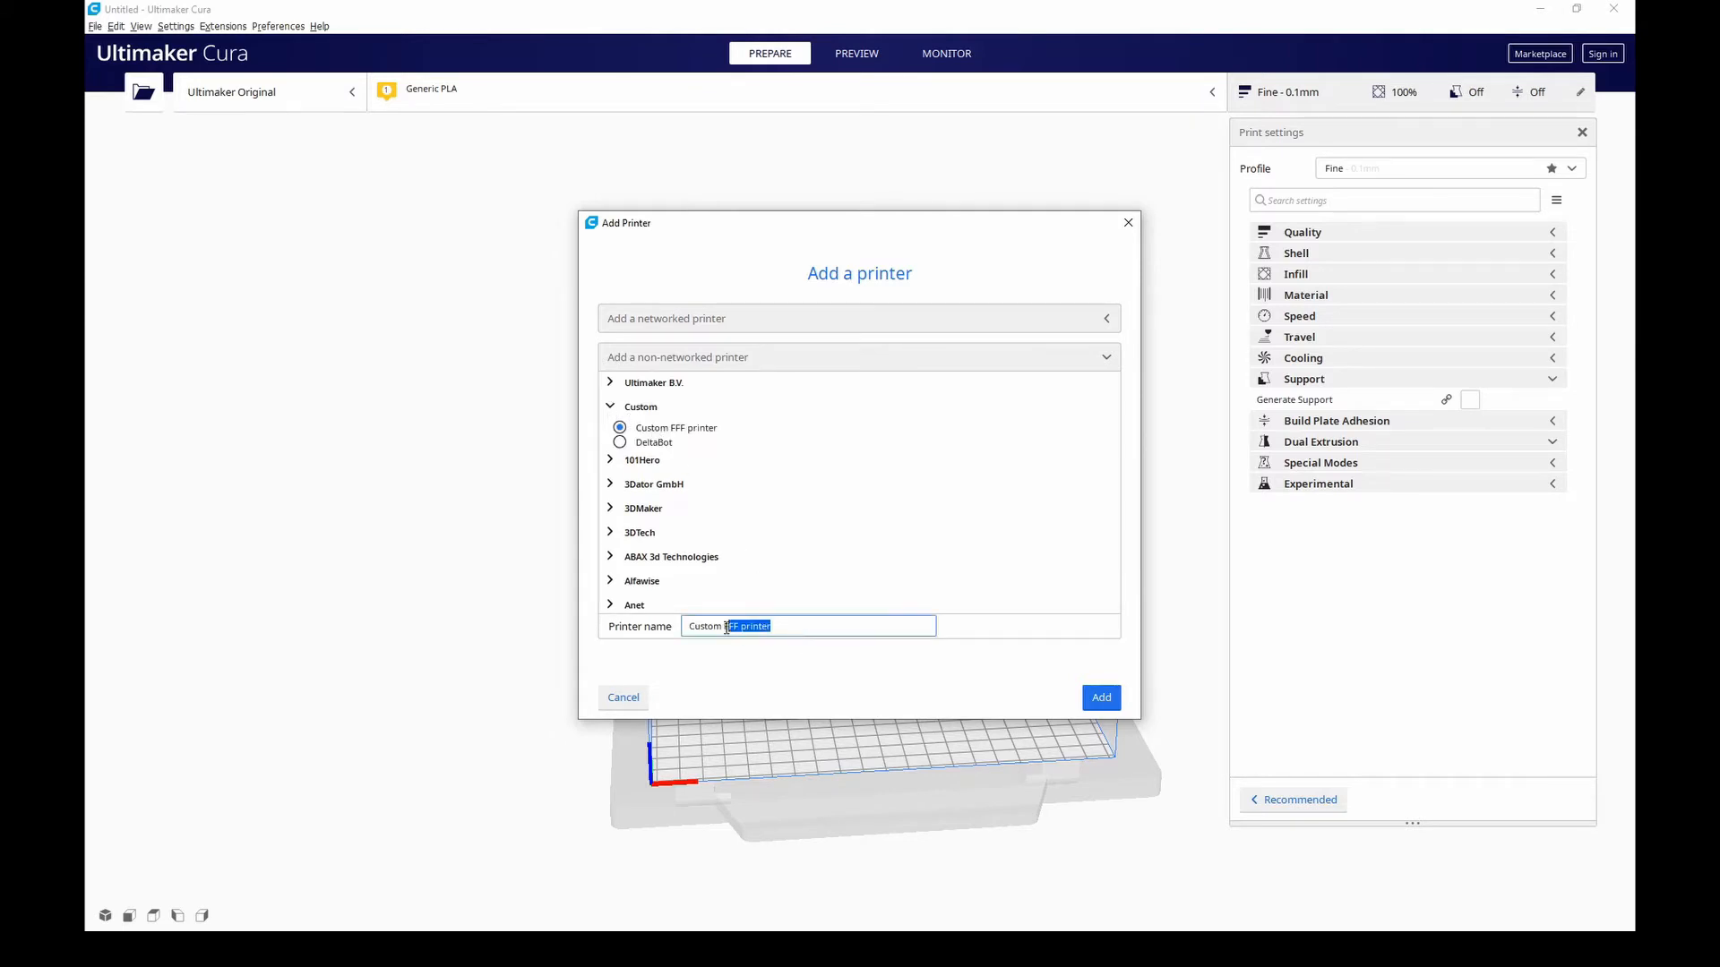
{"action": "type", "text": "XY-2 Pro"}
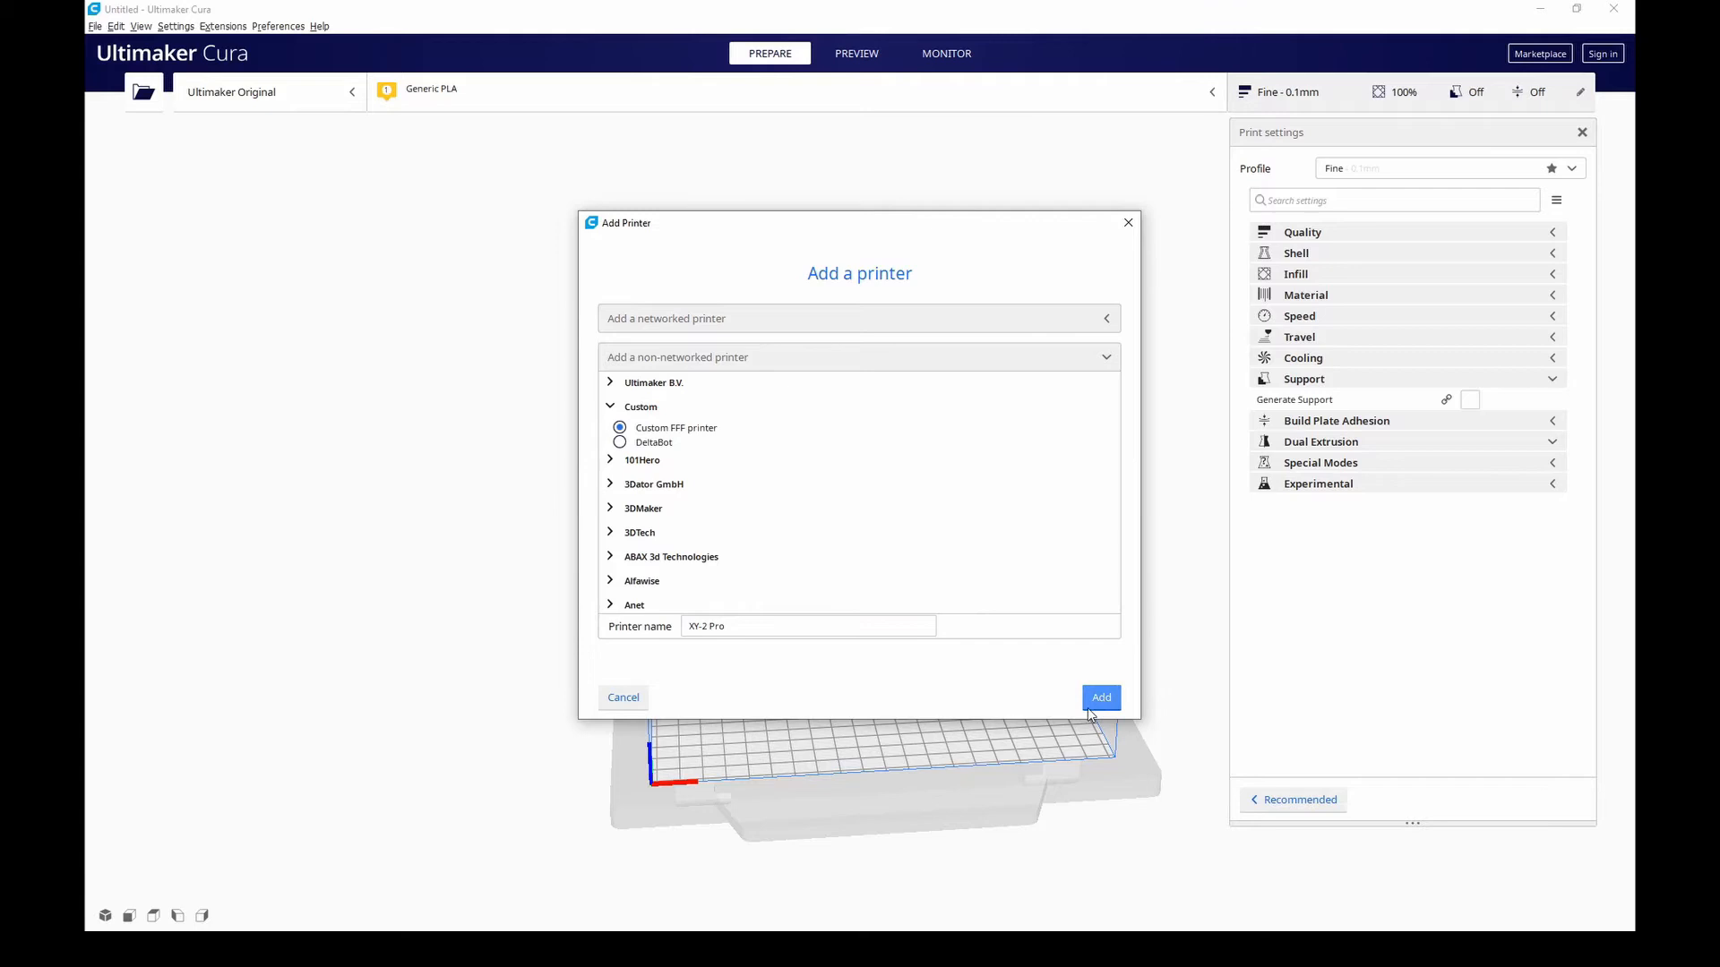
{"action": "left_click", "coordinate": [1100, 698]}
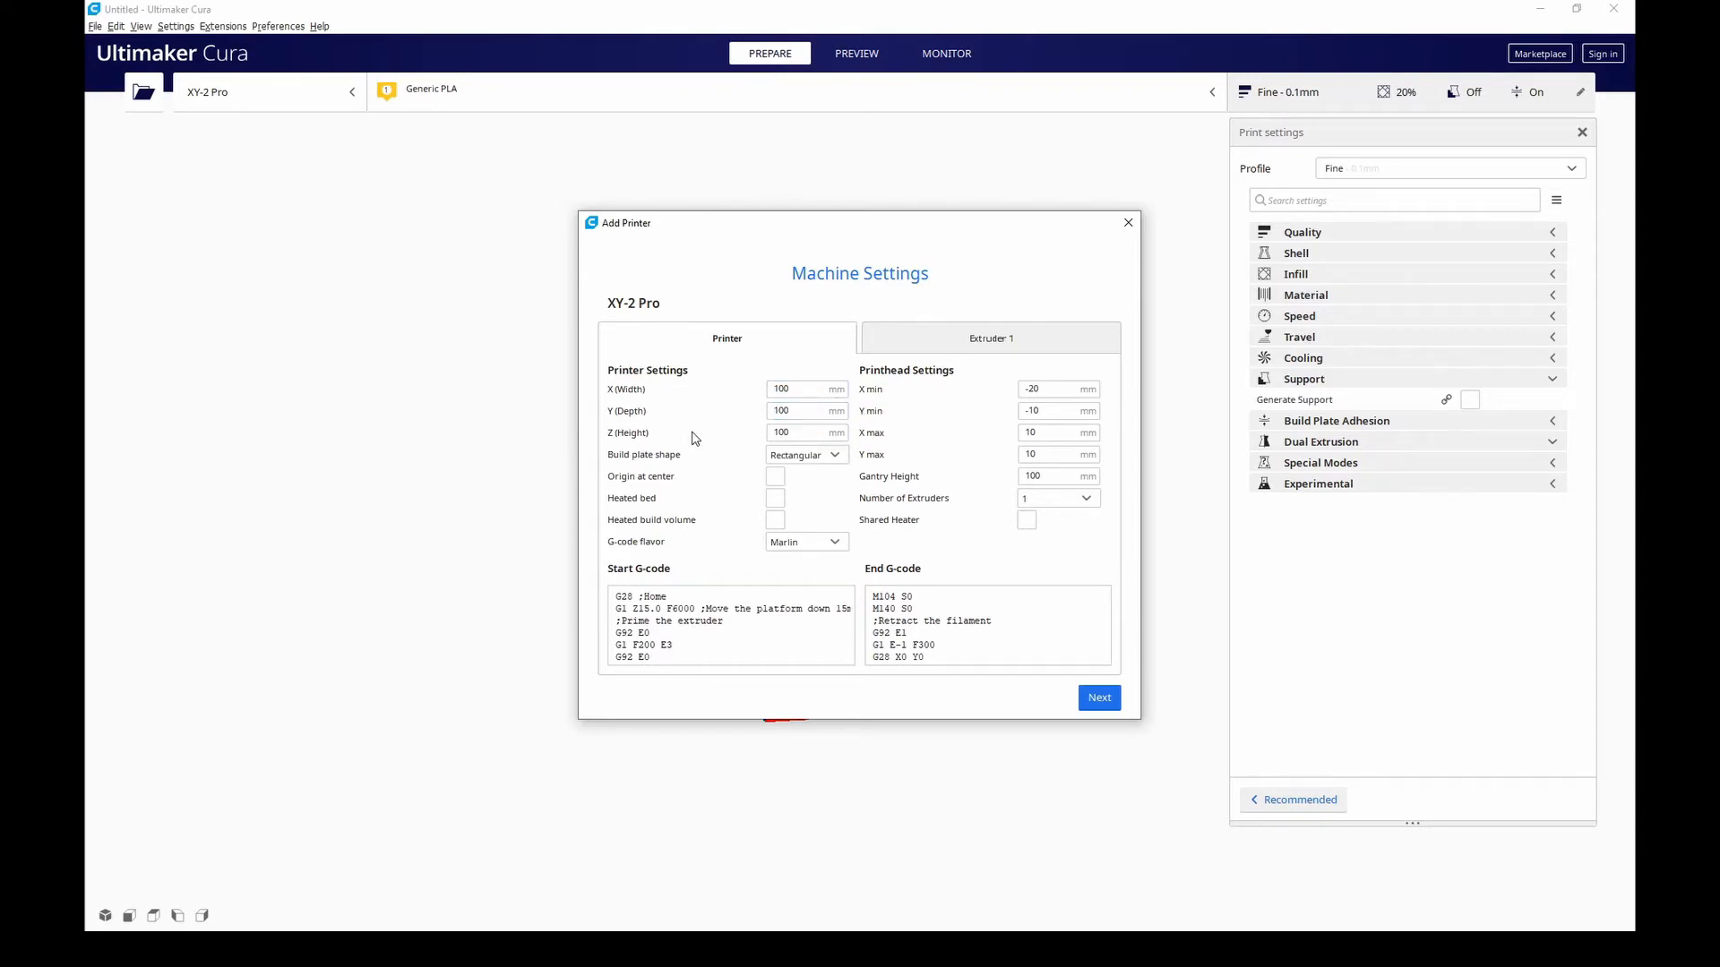
- Replace the printer's X (Width) build volume value with 255 mm
{"action": "left_click", "coordinate": [807, 388]}
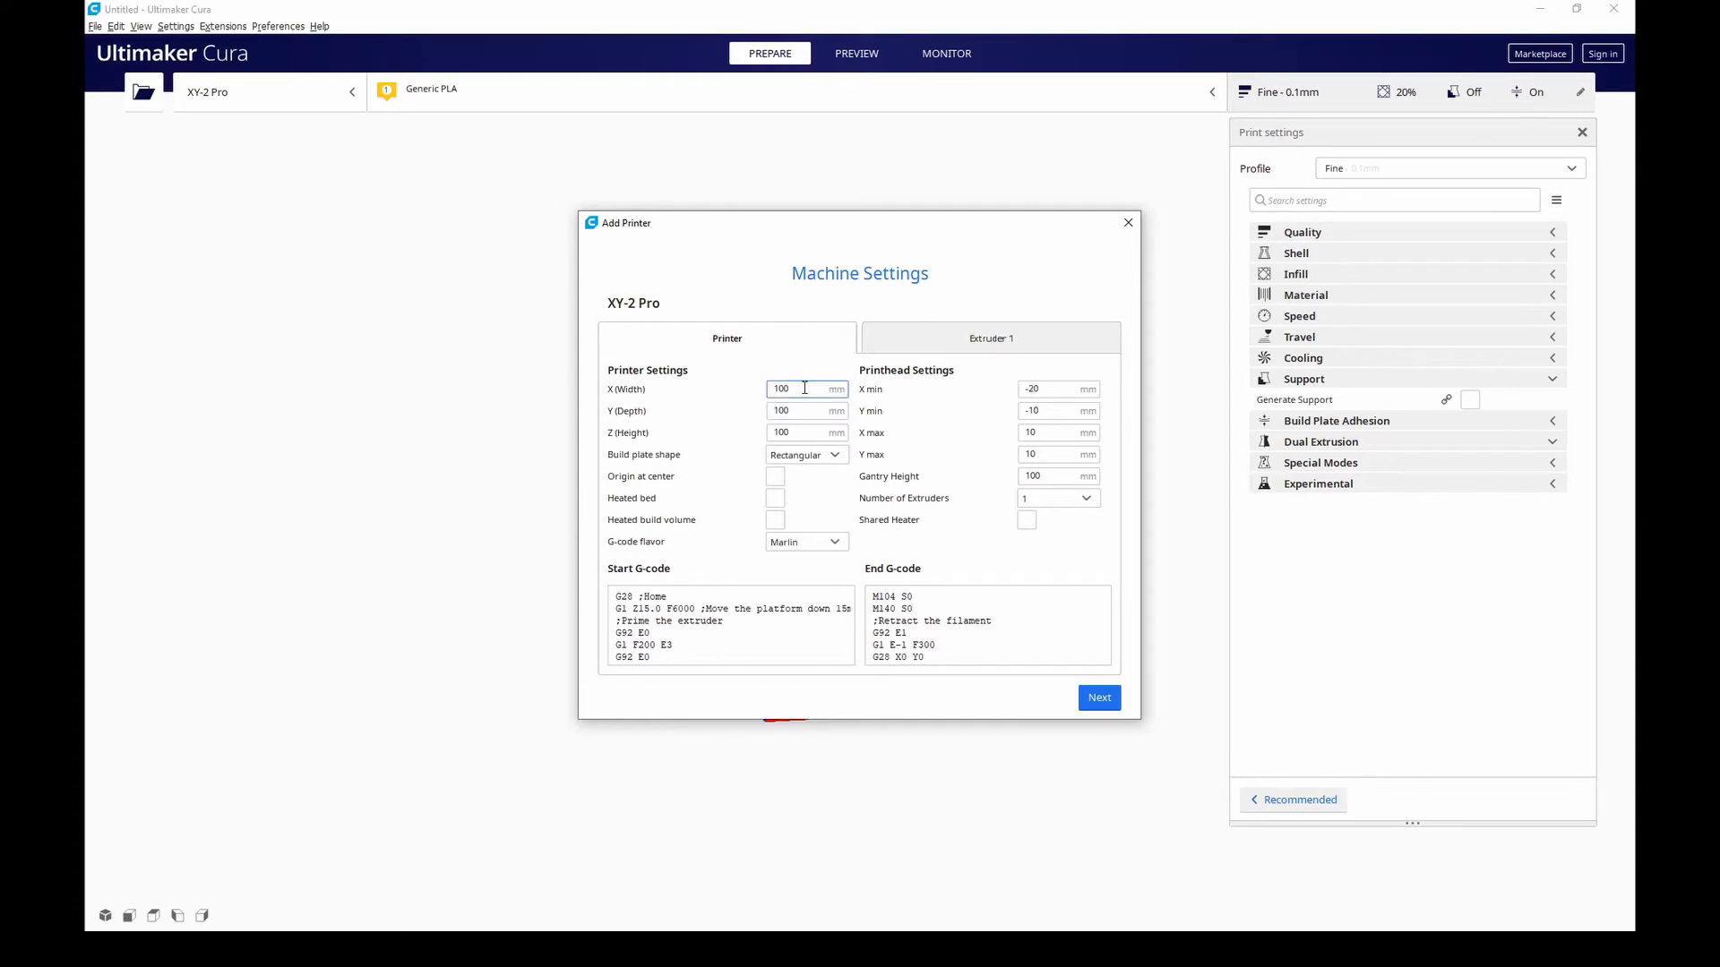
{"action": "mouse_move", "coordinate": [795, 390]}
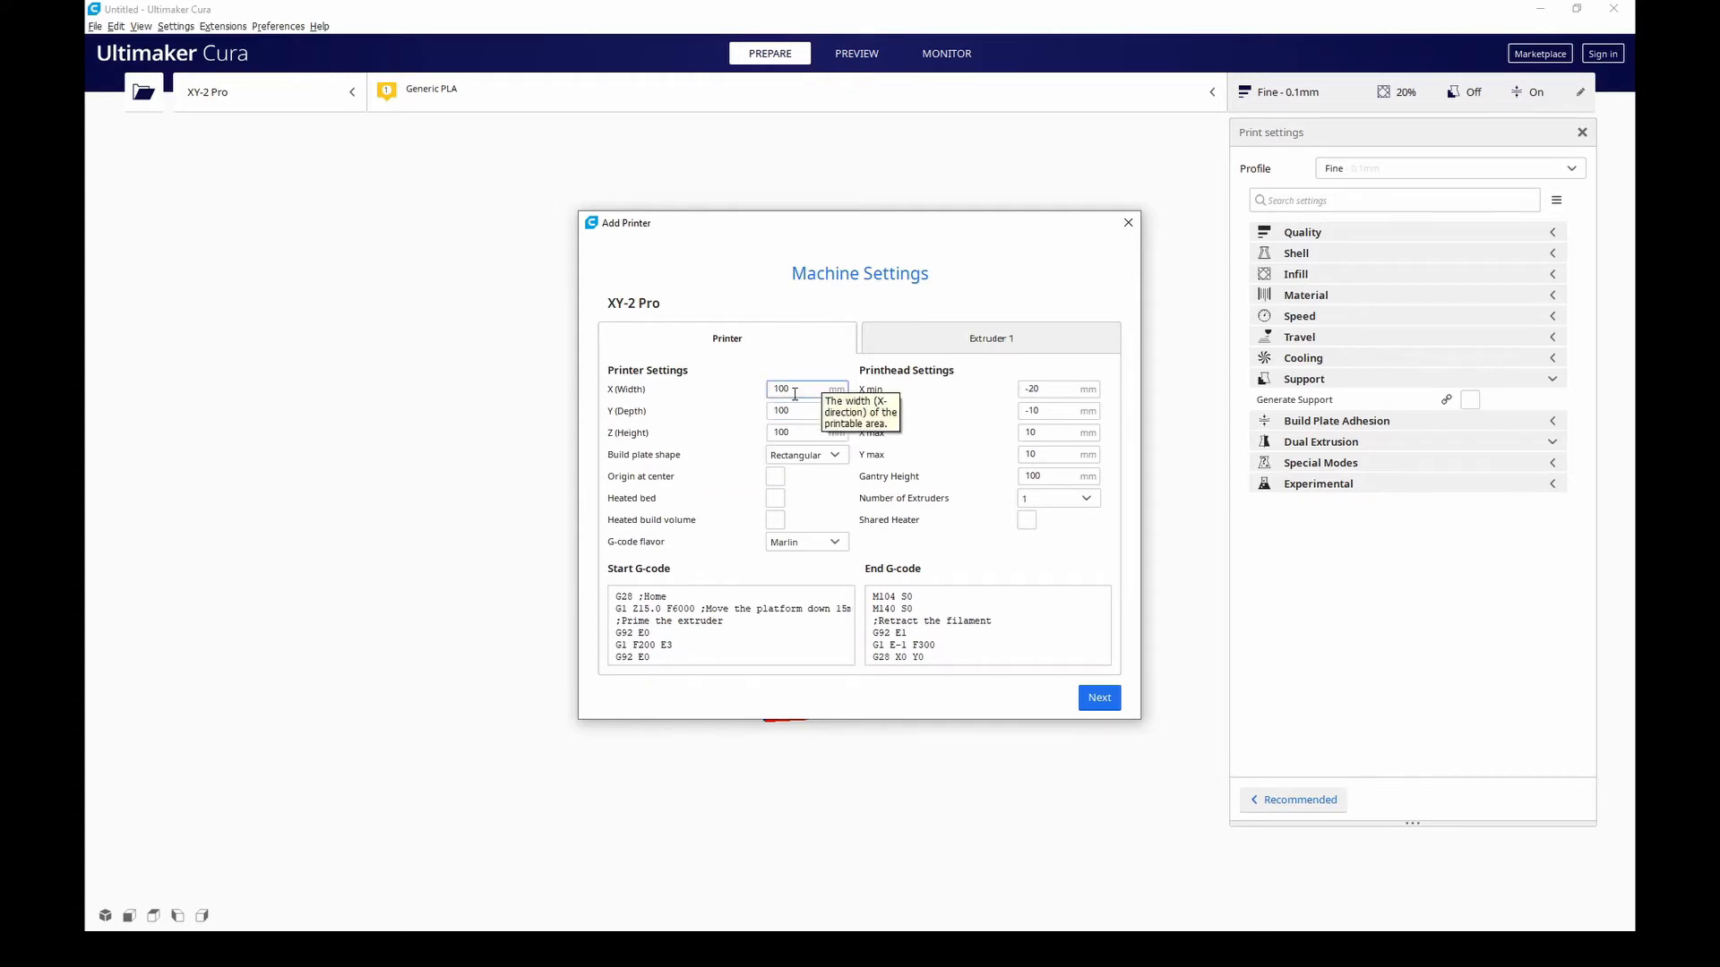
{"action": "triple_click", "coordinate": [781, 388]}
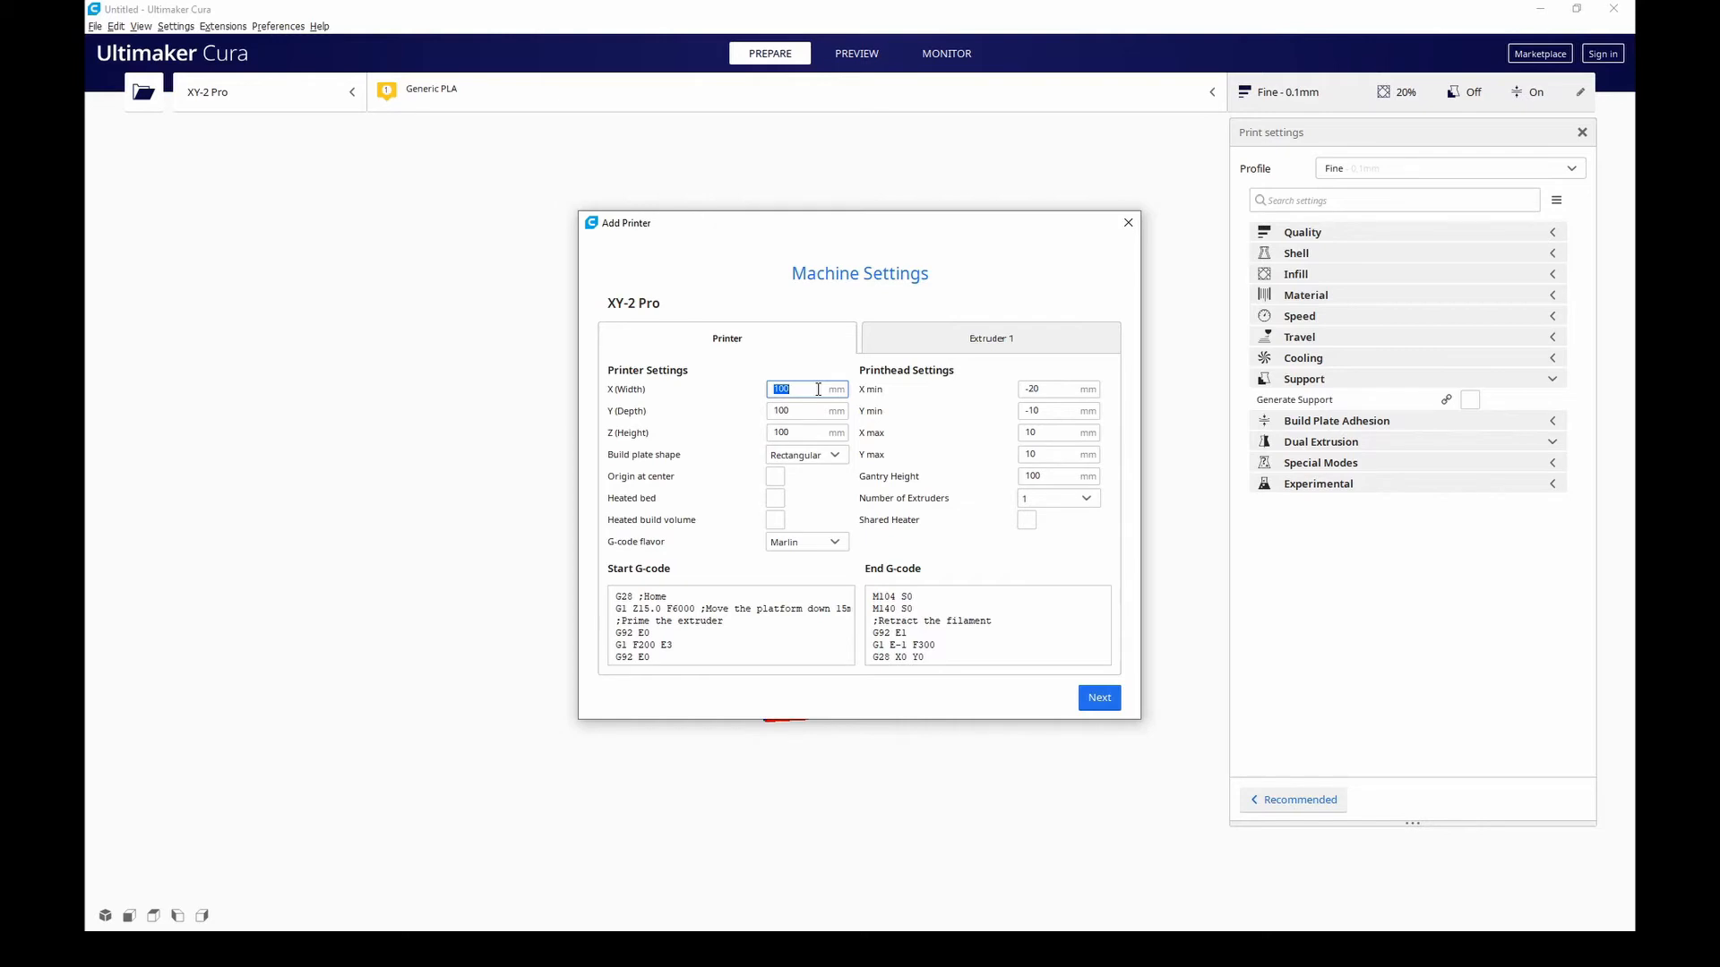
{"action": "type", "text": "2"}
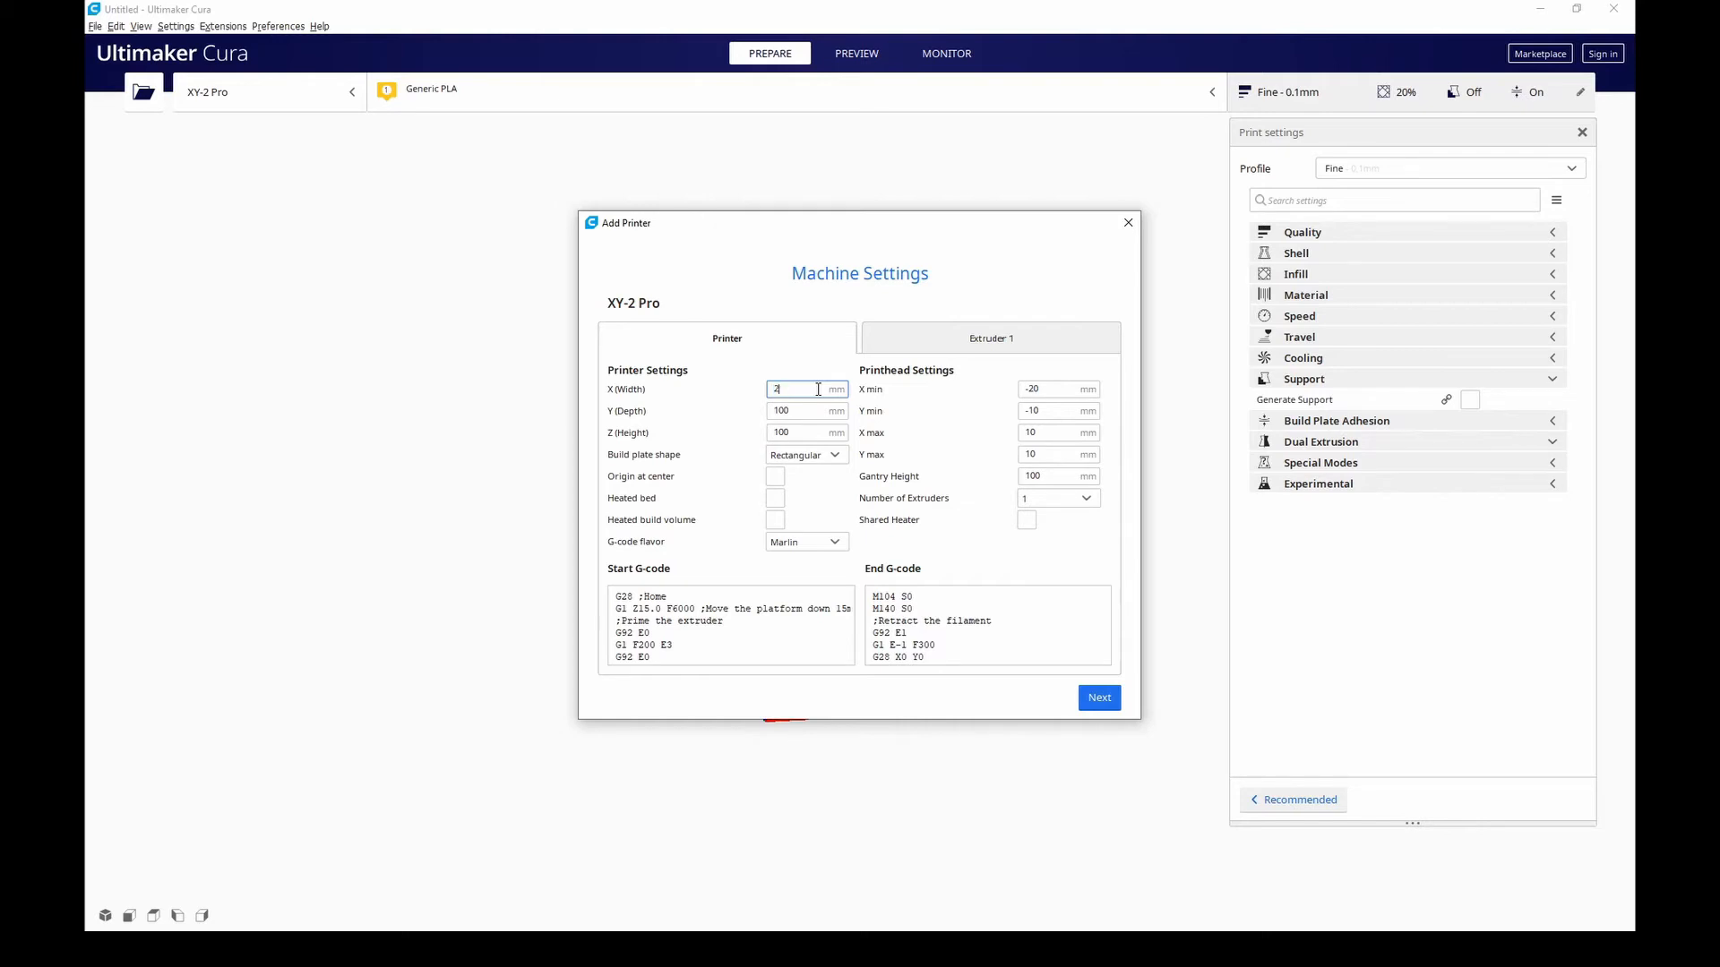
{"action": "type", "text": "55"}
{"action": "left_click", "coordinate": [806, 432]}
{"action": "type", "text": "260"}
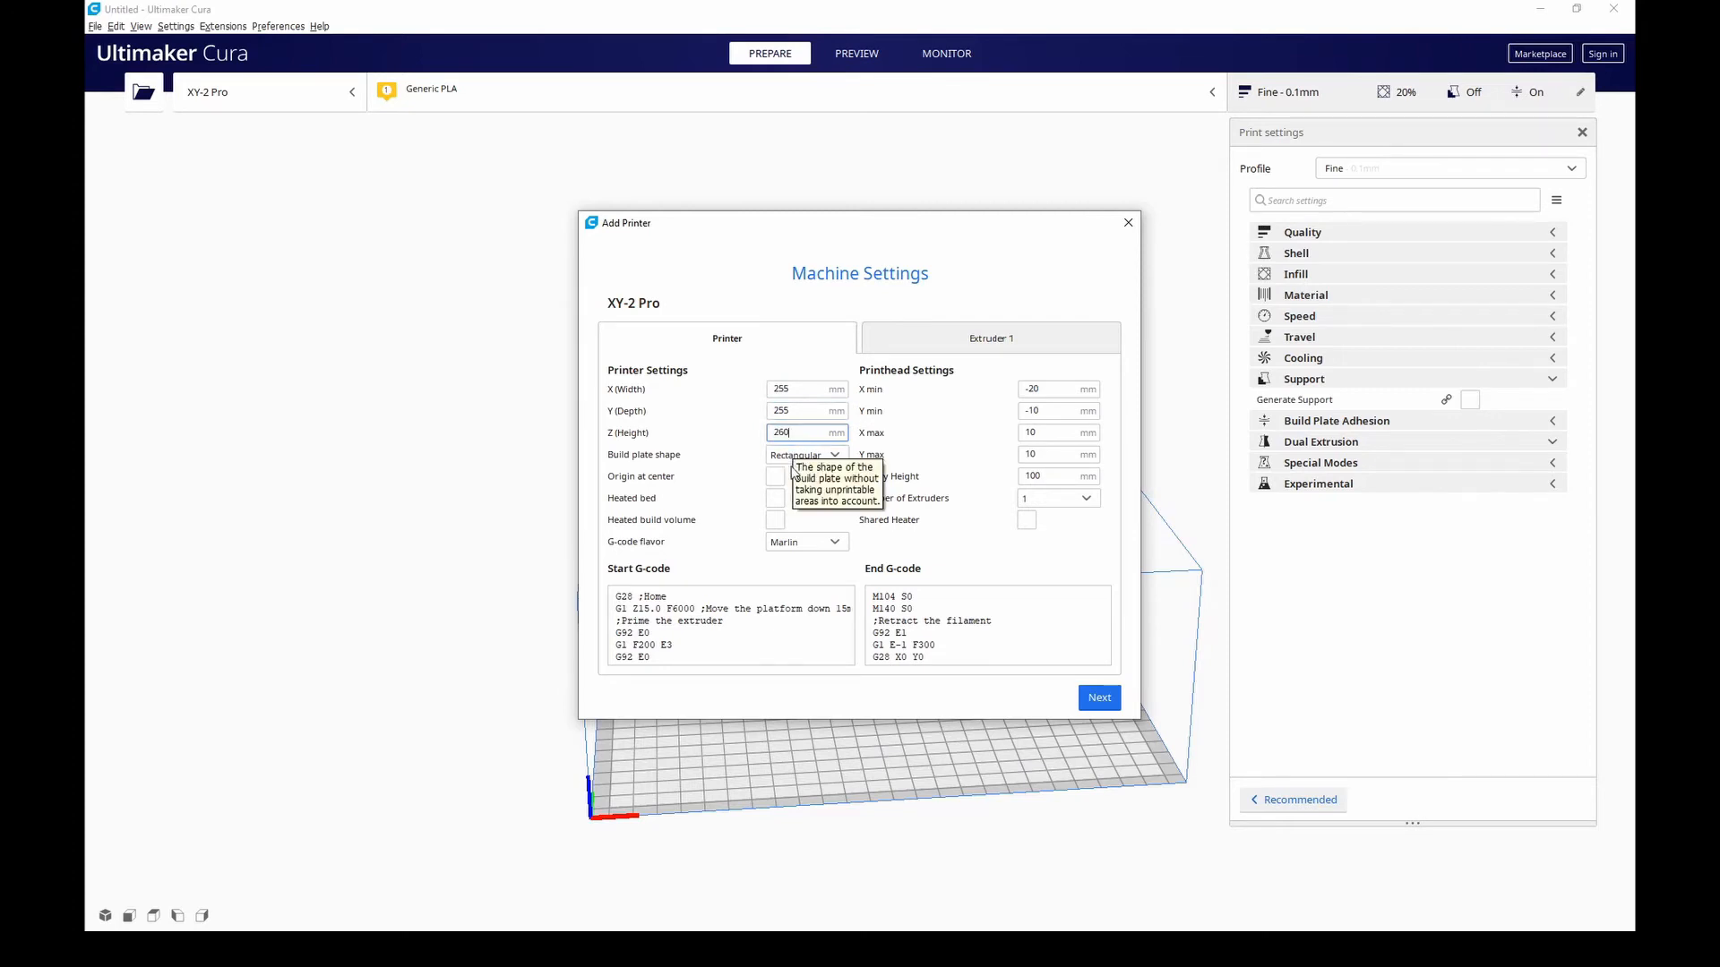
{"action": "mouse_move", "coordinate": [807, 466]}
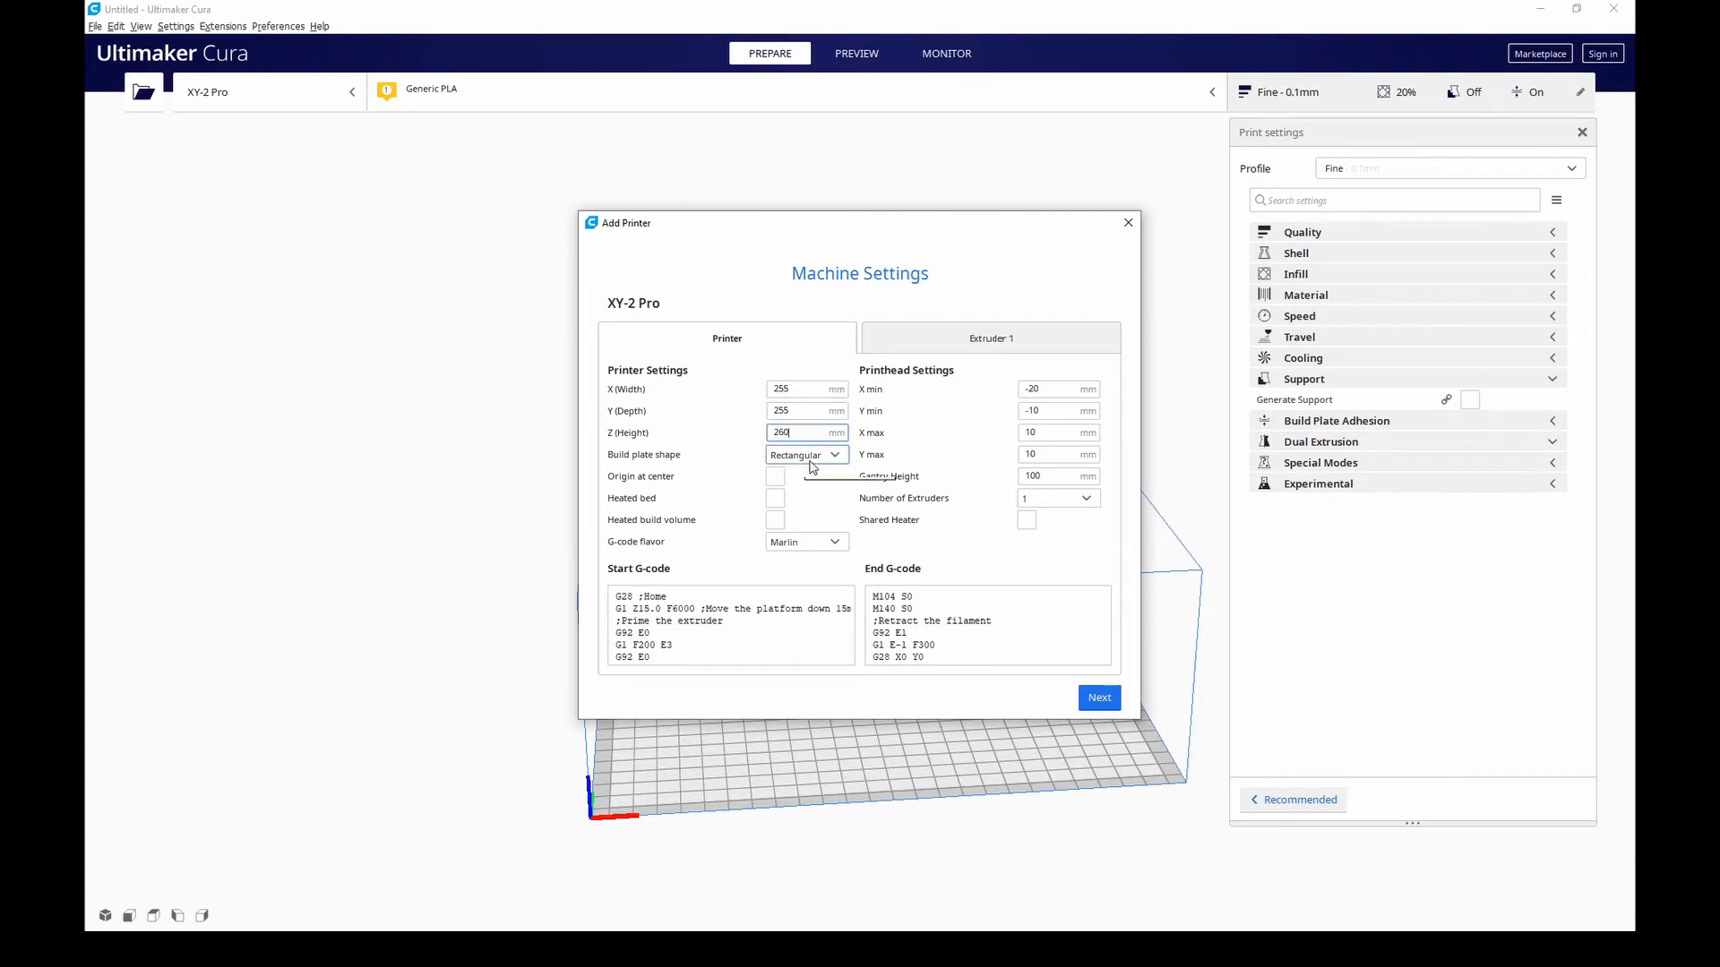
{"action": "mouse_move", "coordinate": [807, 454]}
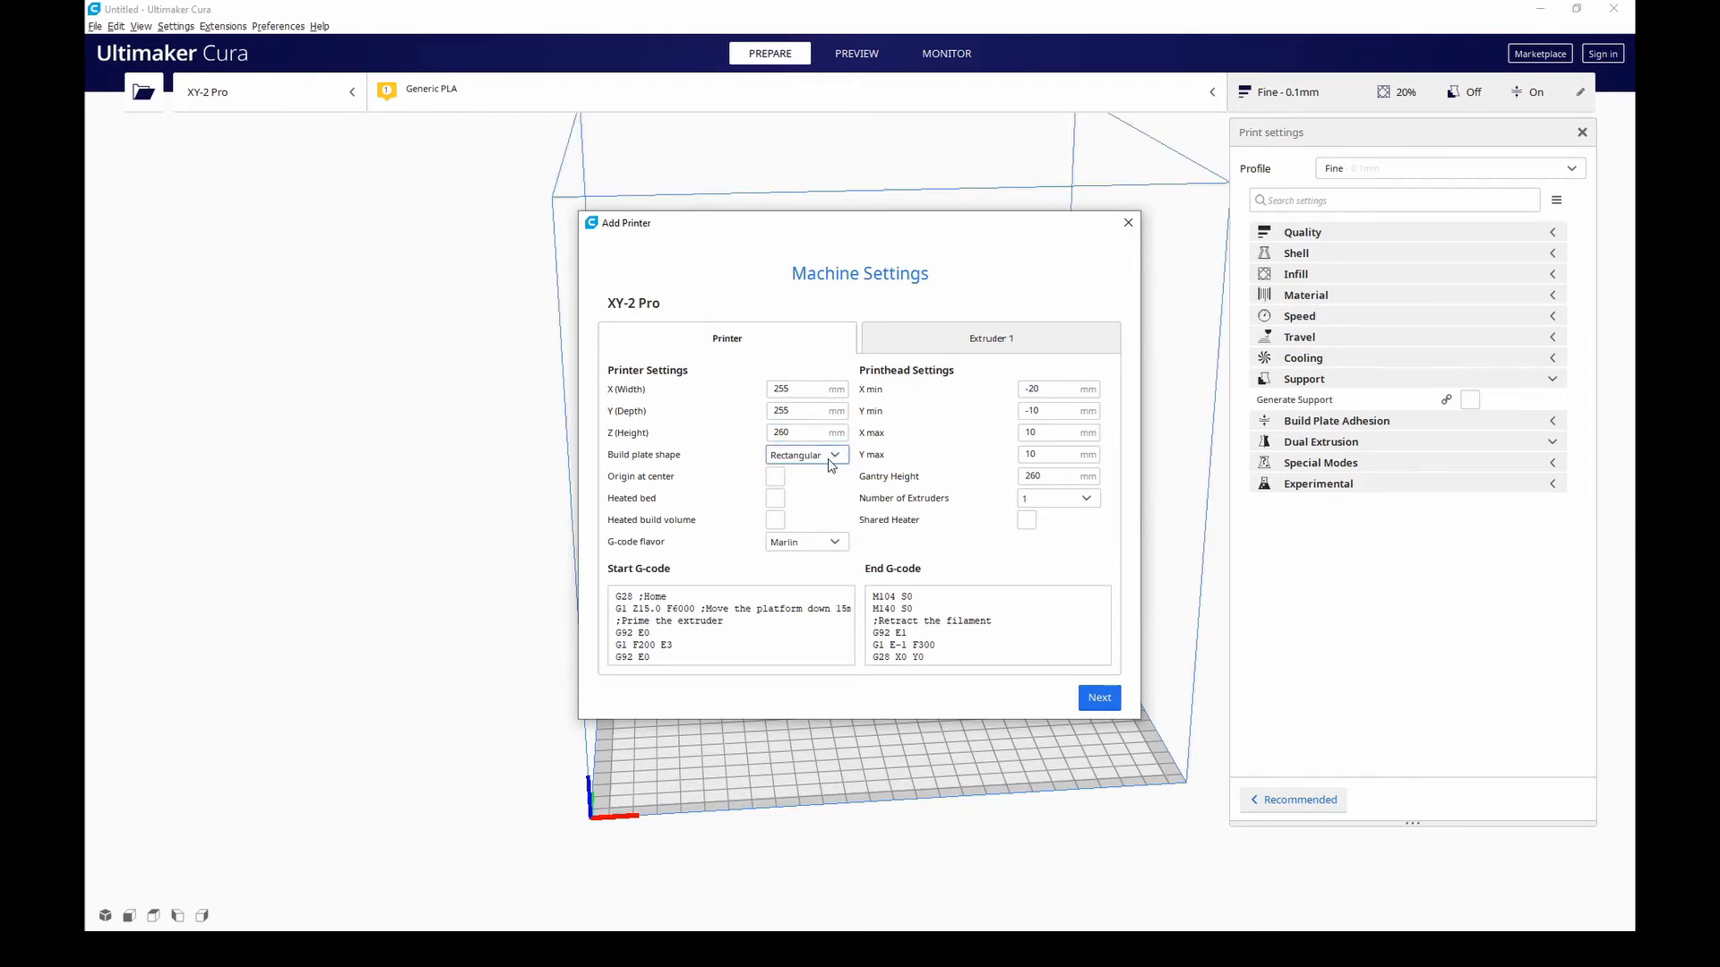
{"action": "mouse_move", "coordinate": [806, 454]}
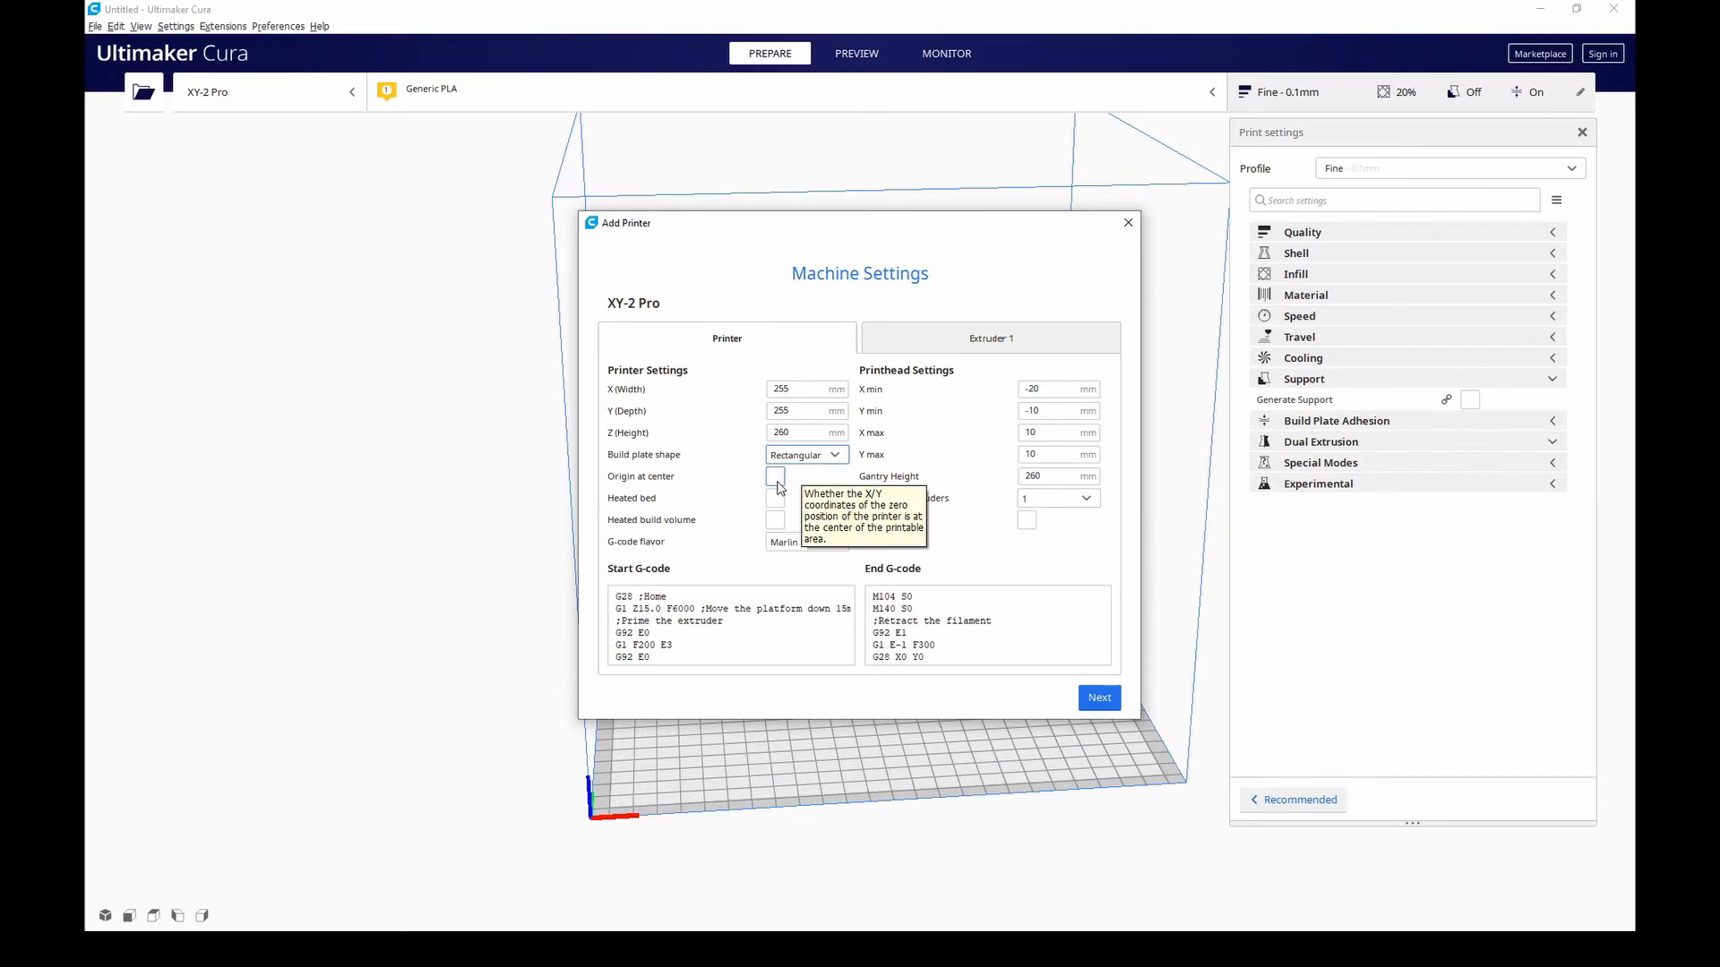
{"action": "mouse_move", "coordinate": [775, 509]}
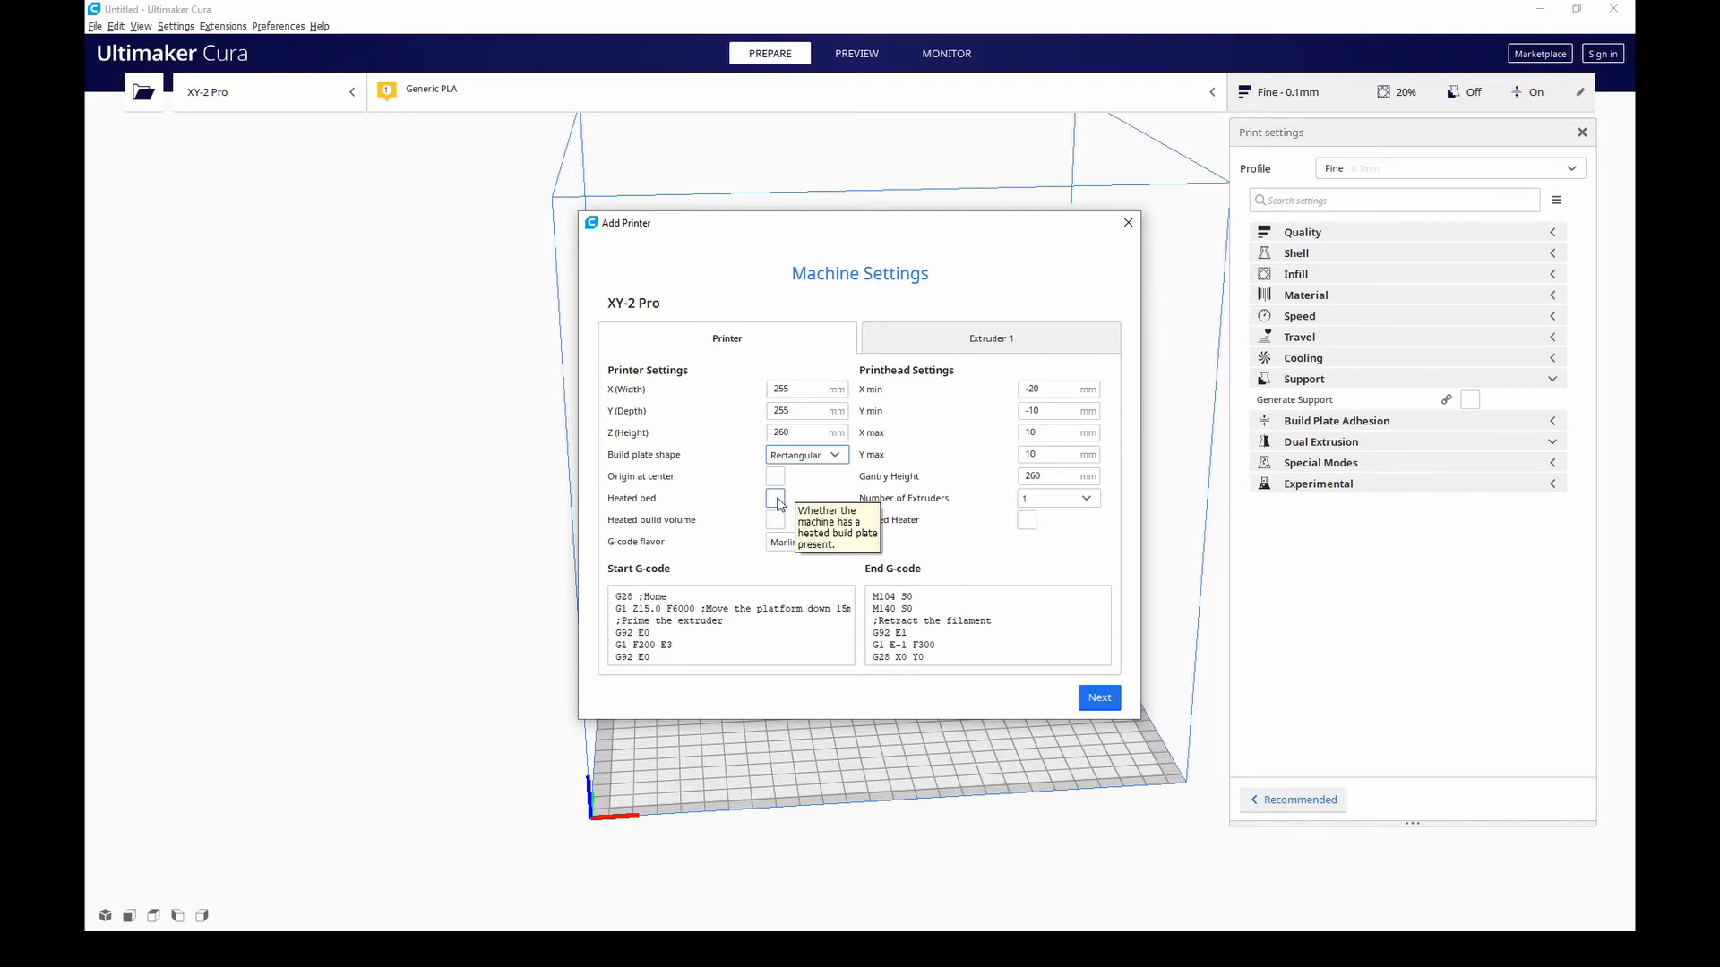
- Tick the Heated bed checkbox in XY-2 Pro's Printer settings
{"action": "left_click", "coordinate": [776, 498]}
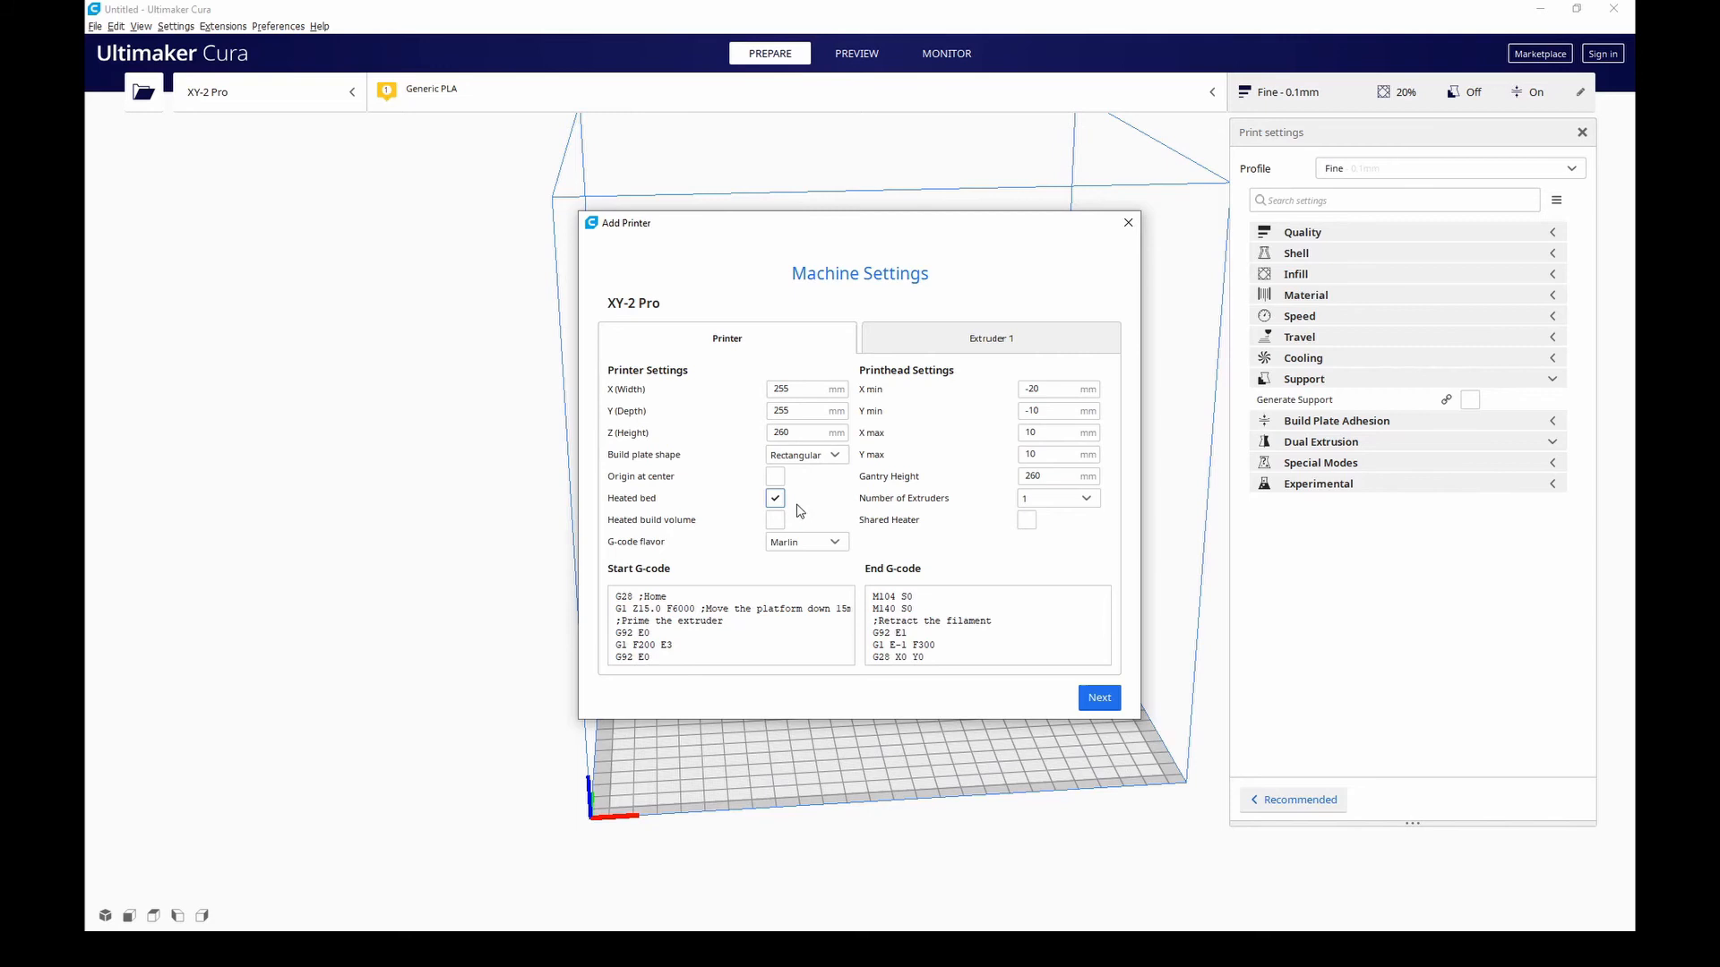
{"action": "mouse_move", "coordinate": [774, 520]}
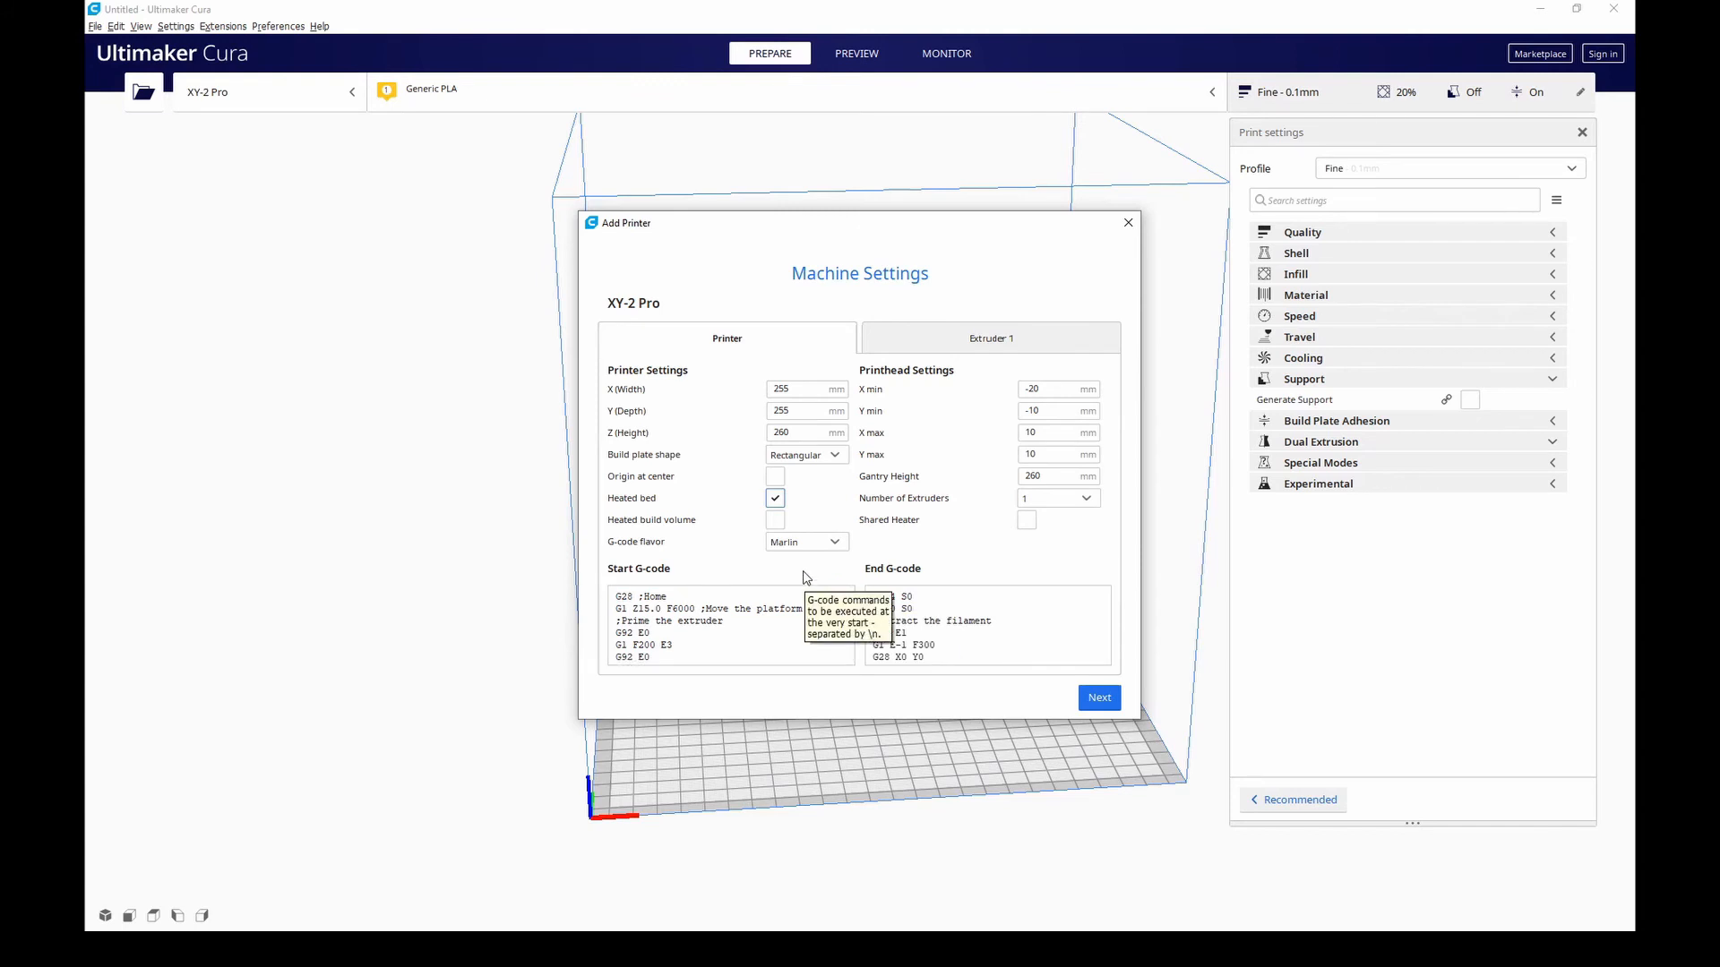
{"action": "left_click", "coordinate": [718, 620]}
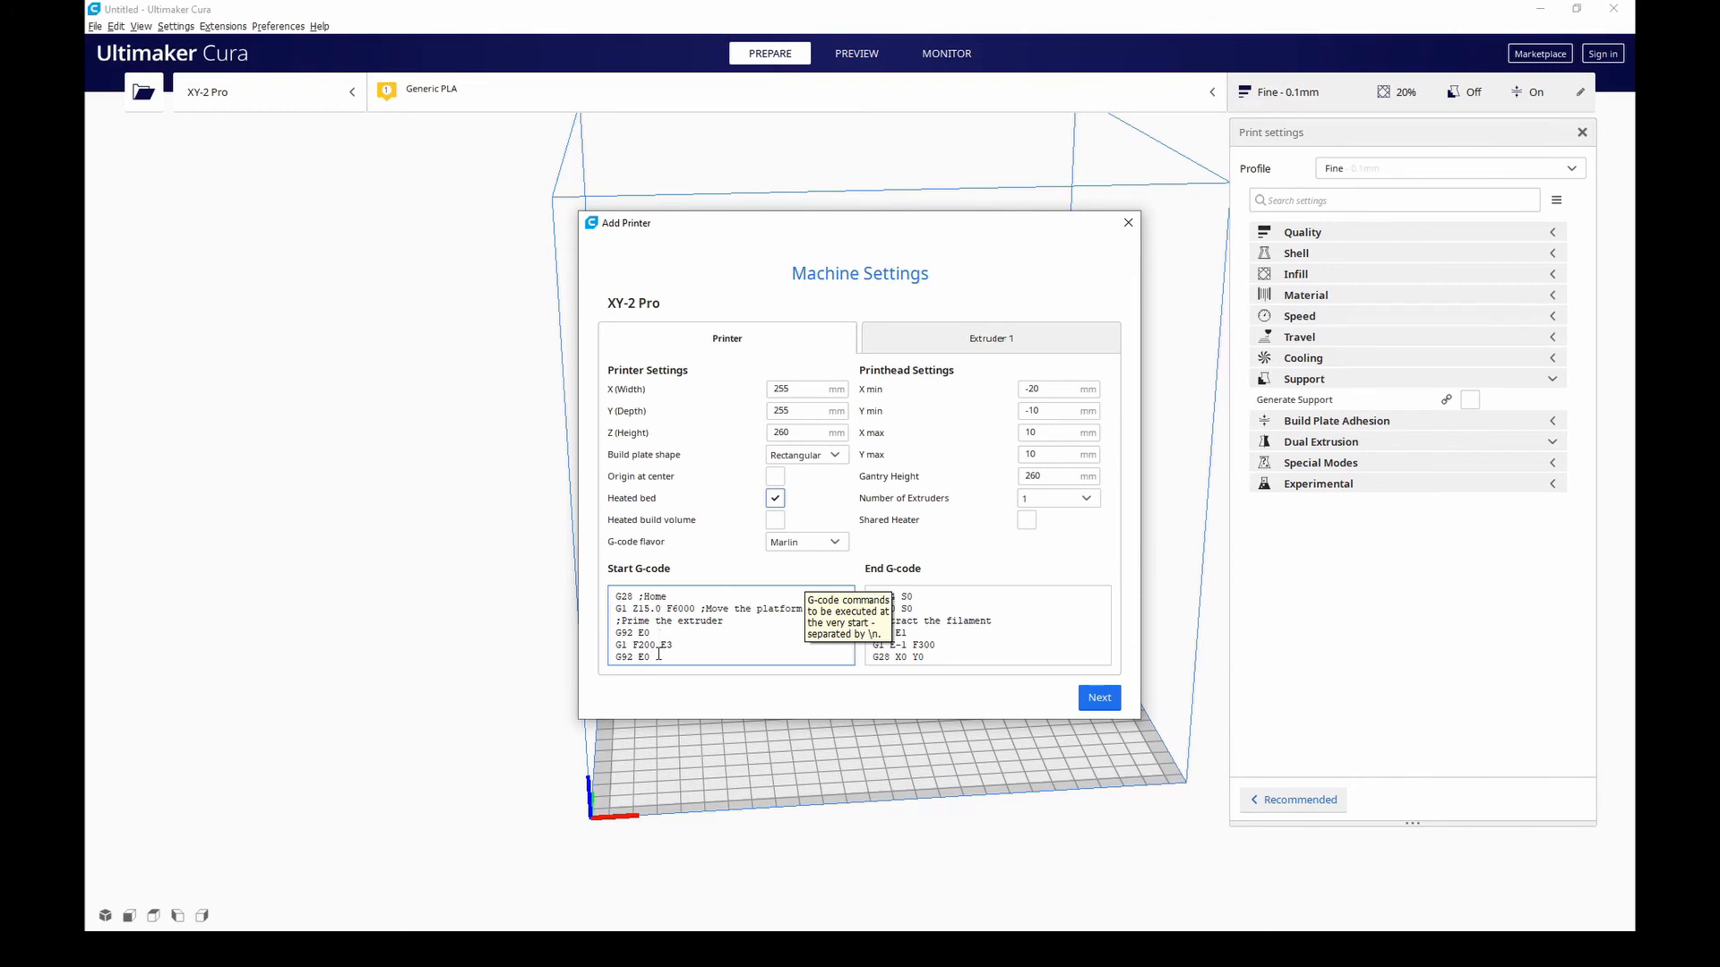
{"action": "mouse_move", "coordinate": [808, 677]}
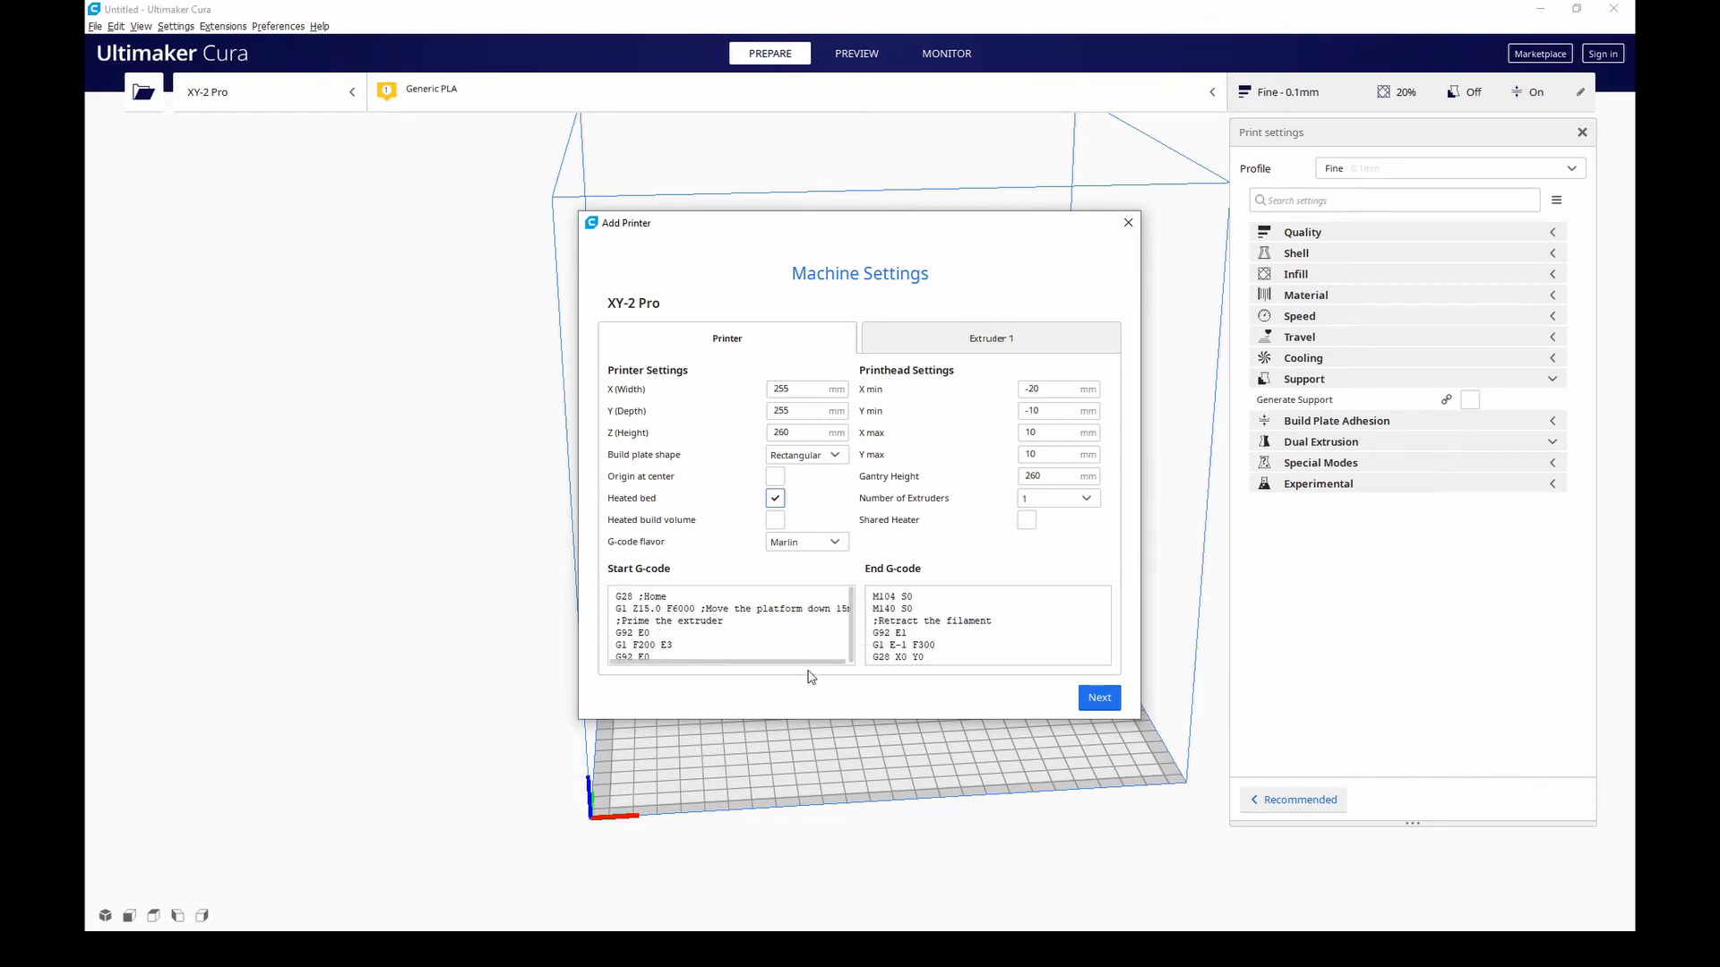
{"action": "mouse_move", "coordinate": [796, 669]}
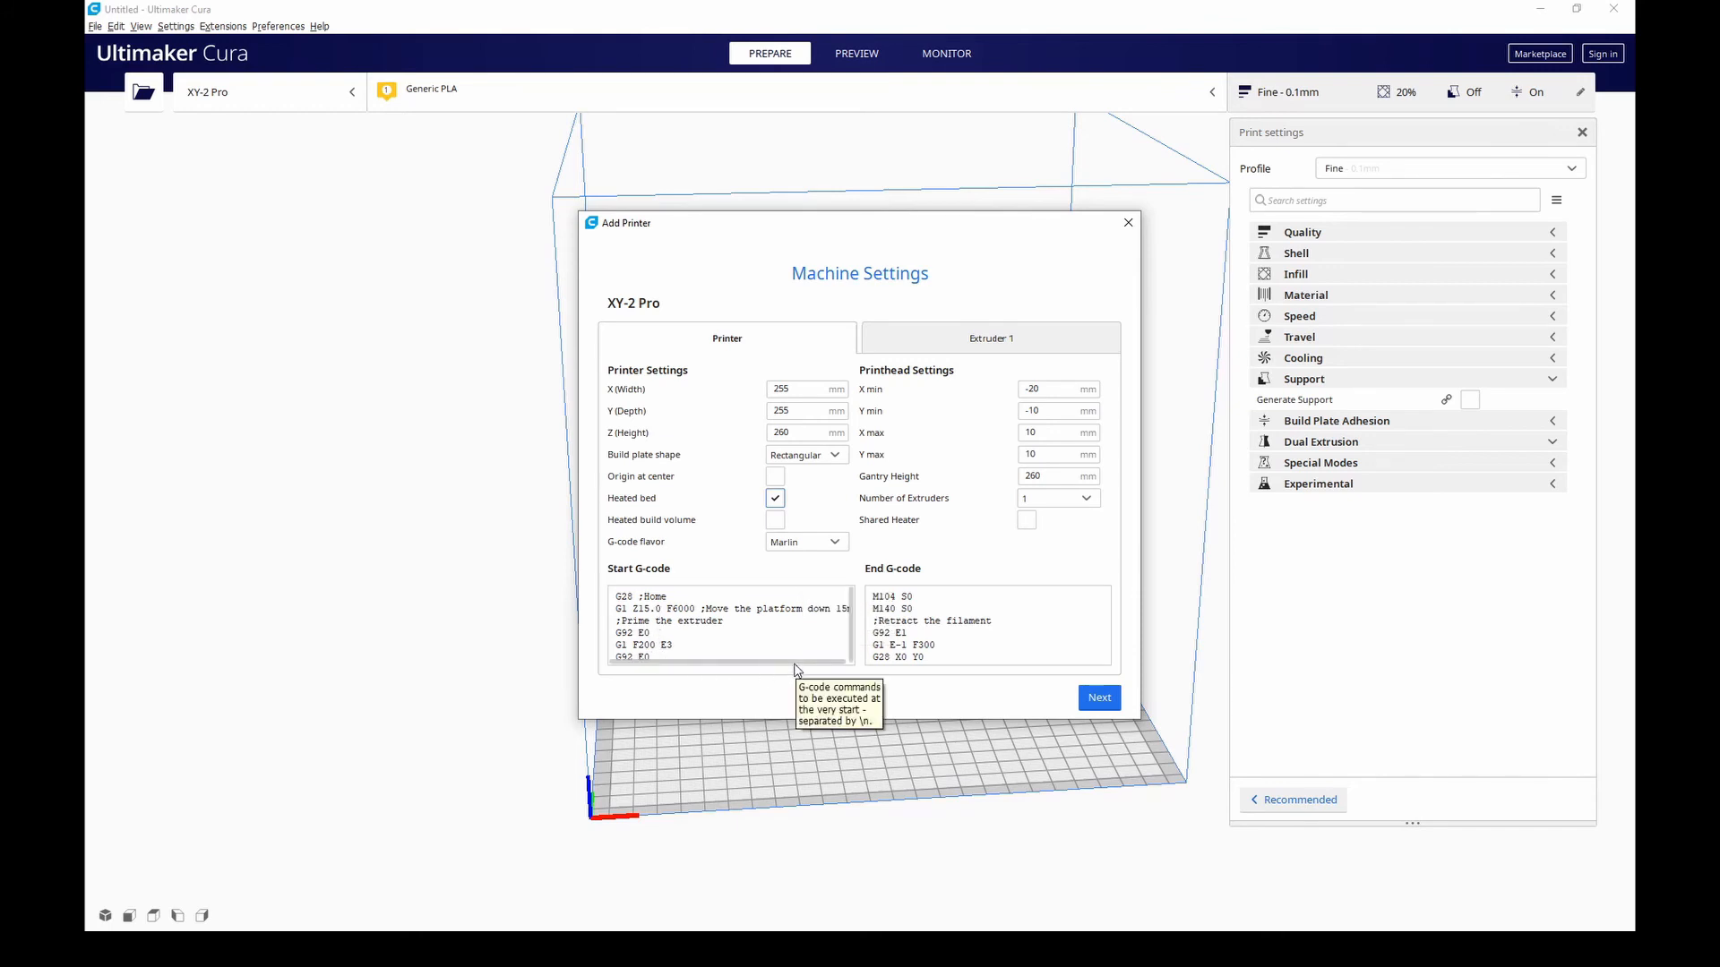
{"action": "mouse_move", "coordinate": [902, 681]}
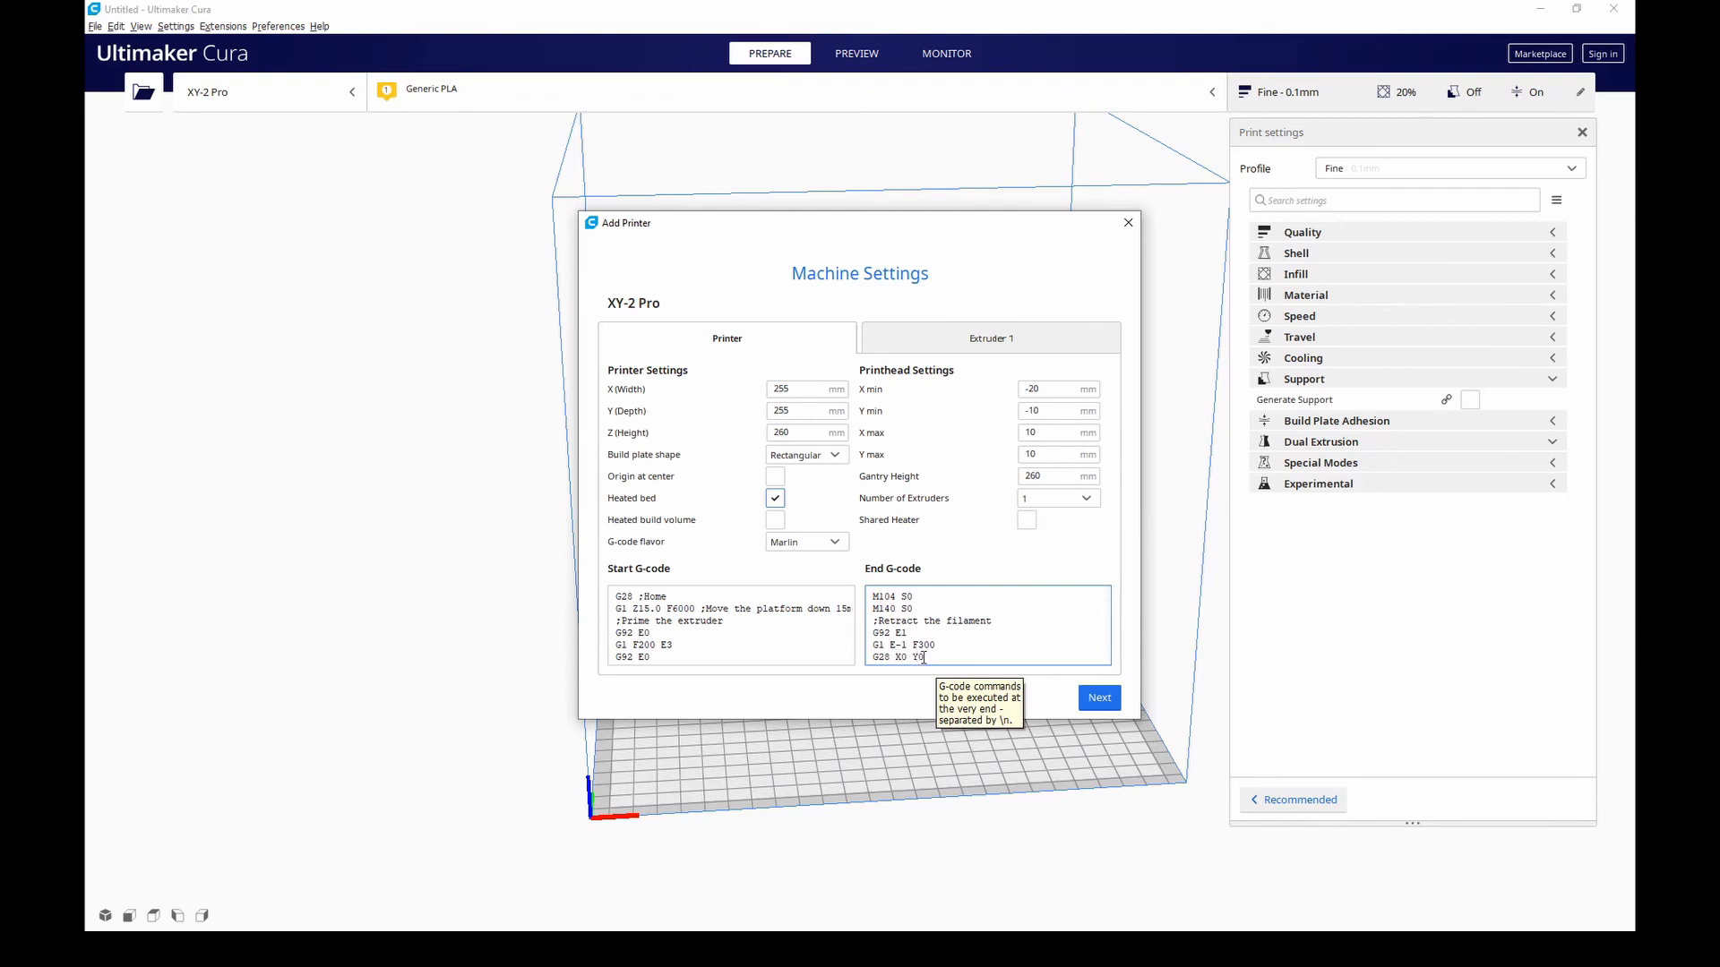
- Set Extruder 1's compatible material diameter to 1.75 mm and close Machine Settings
{"action": "left_click", "coordinate": [988, 338]}
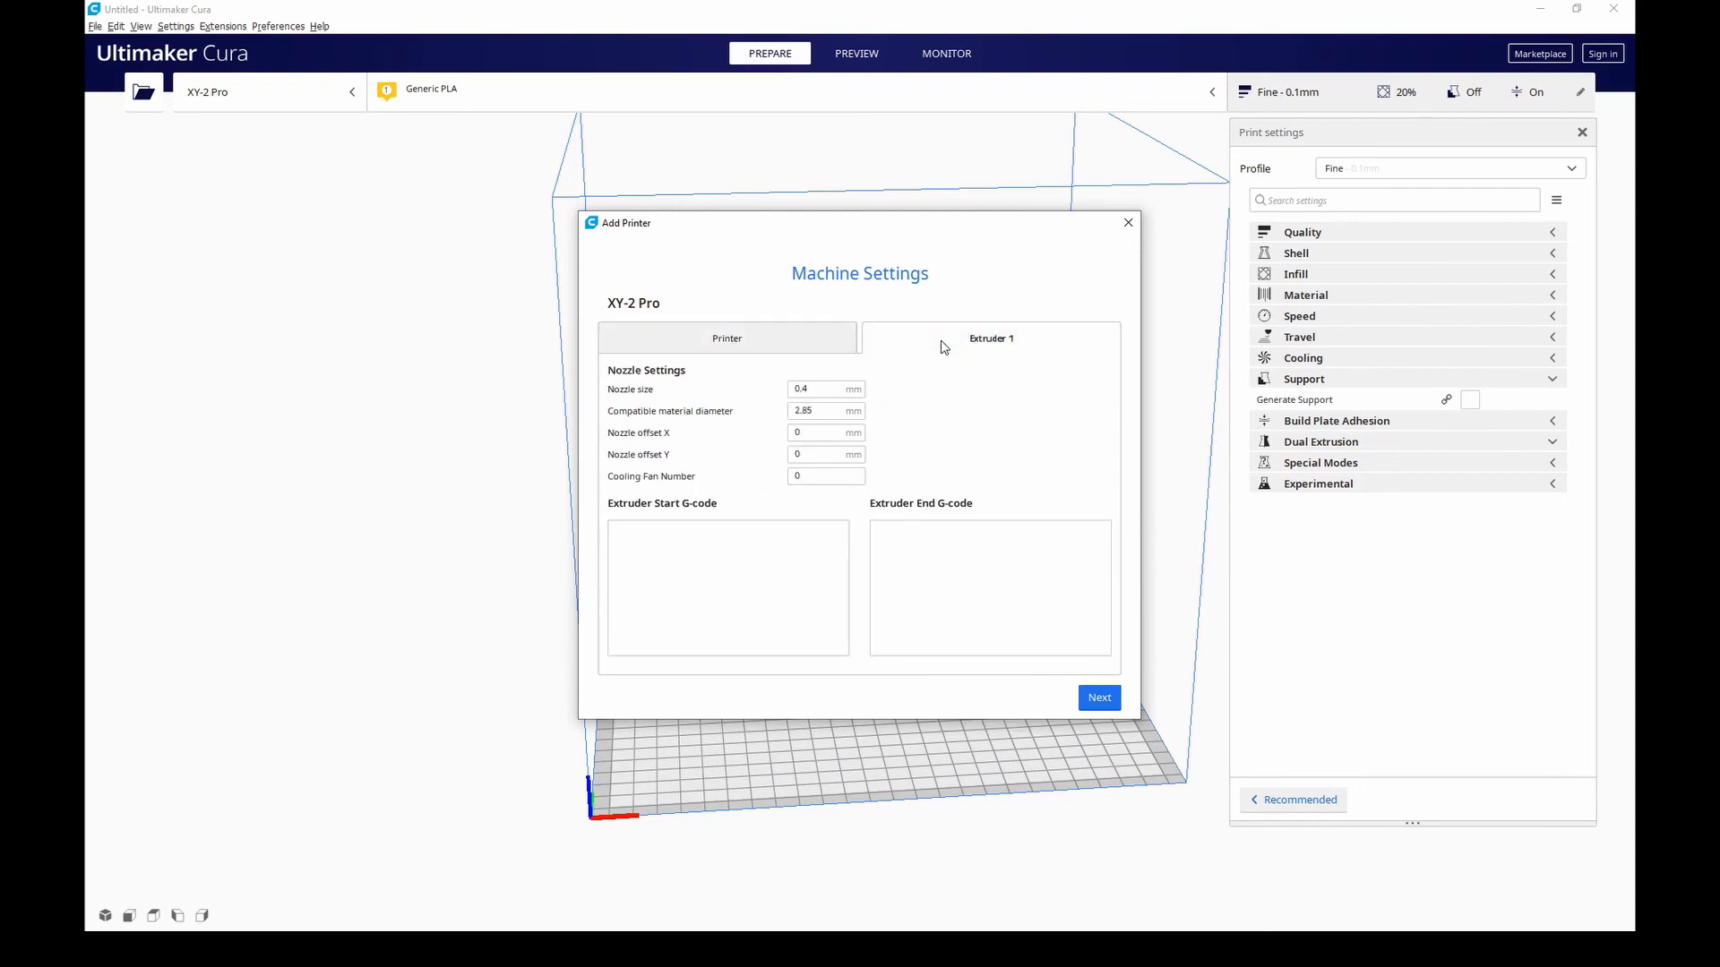
{"action": "left_click", "coordinate": [825, 388]}
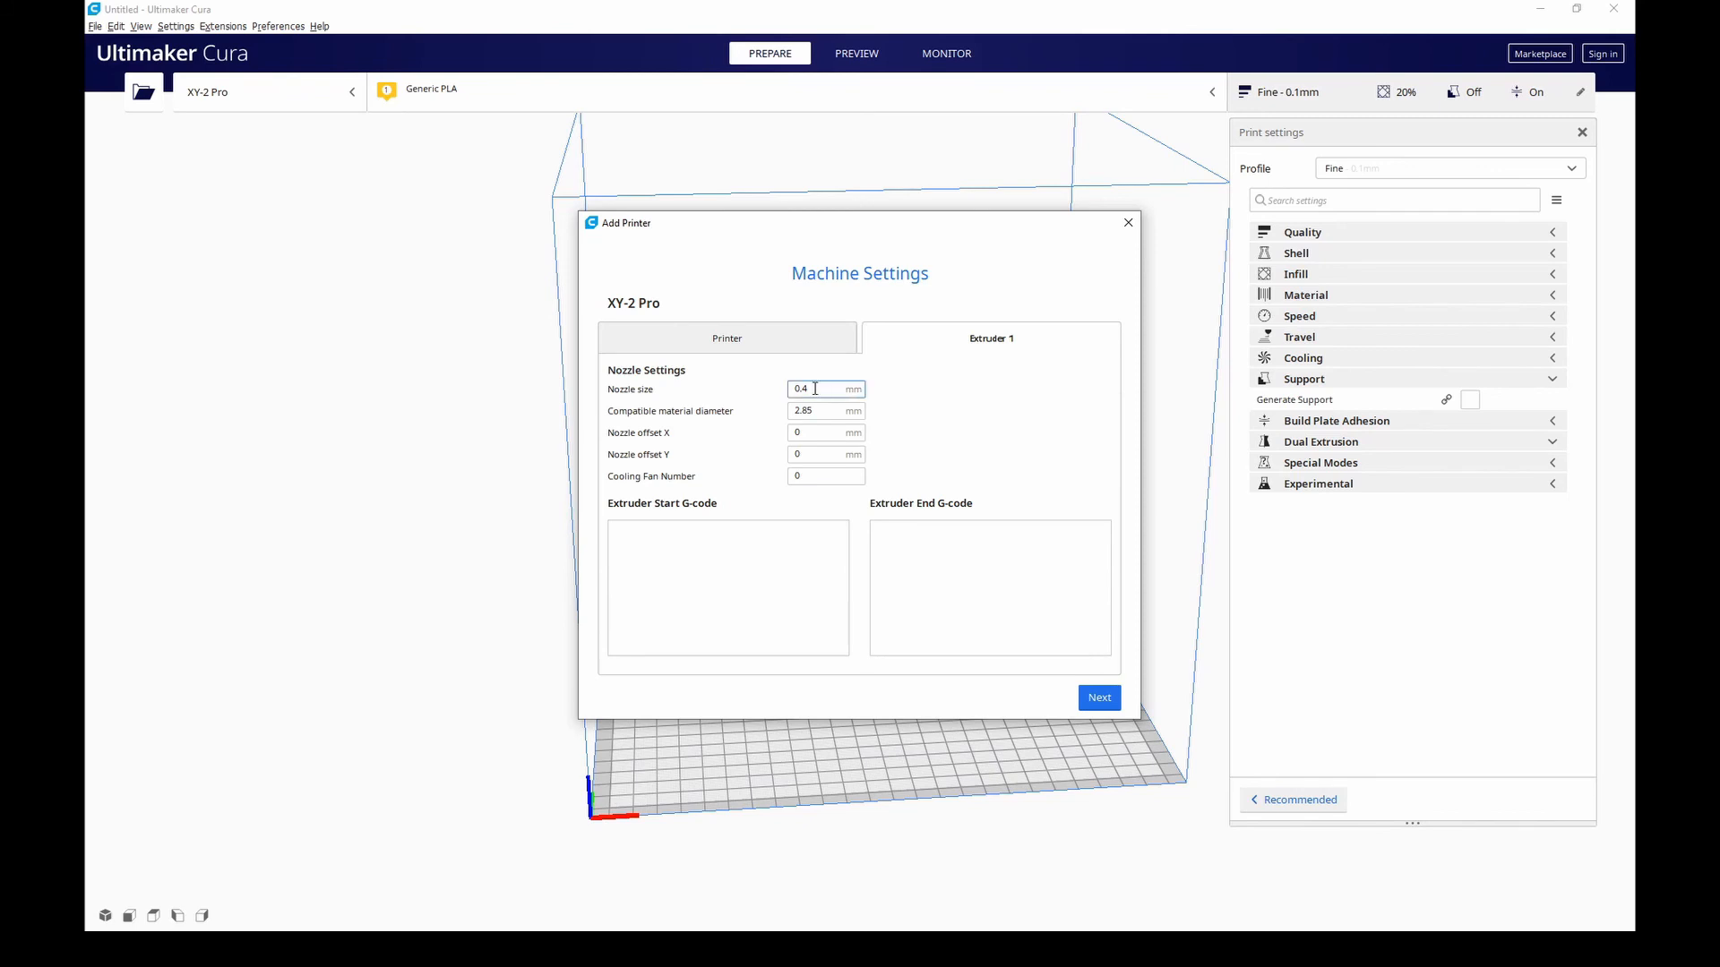
{"action": "triple_click", "coordinate": [825, 390]}
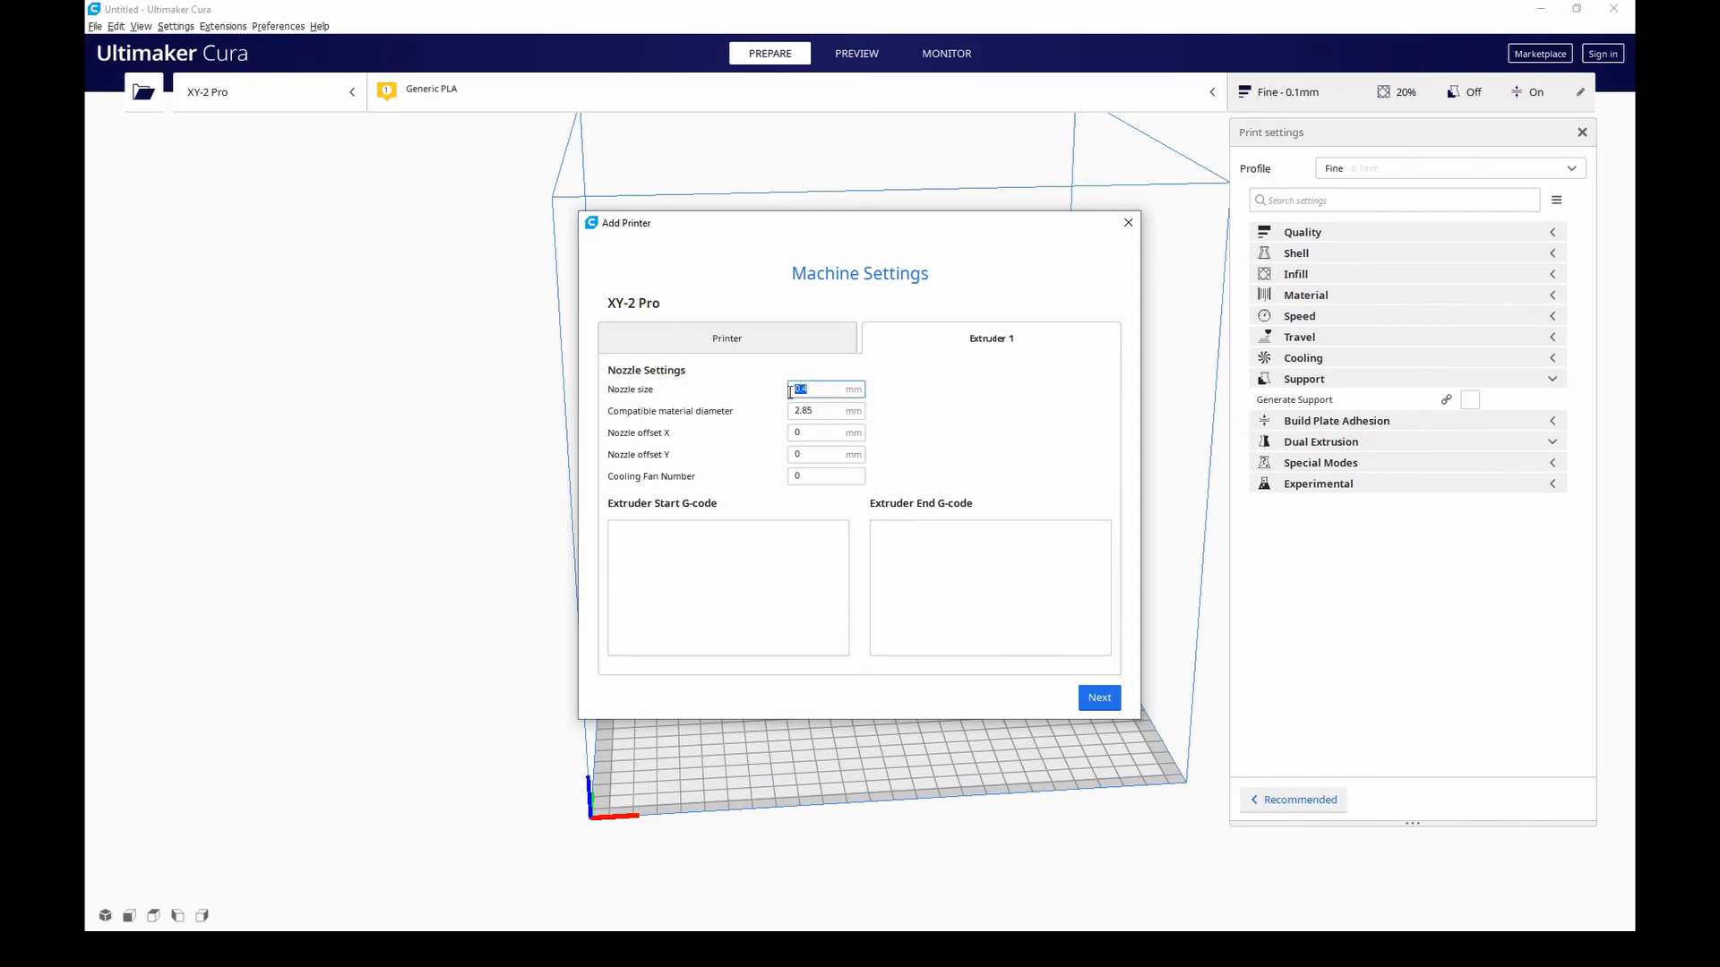
{"action": "left_click", "coordinate": [824, 410]}
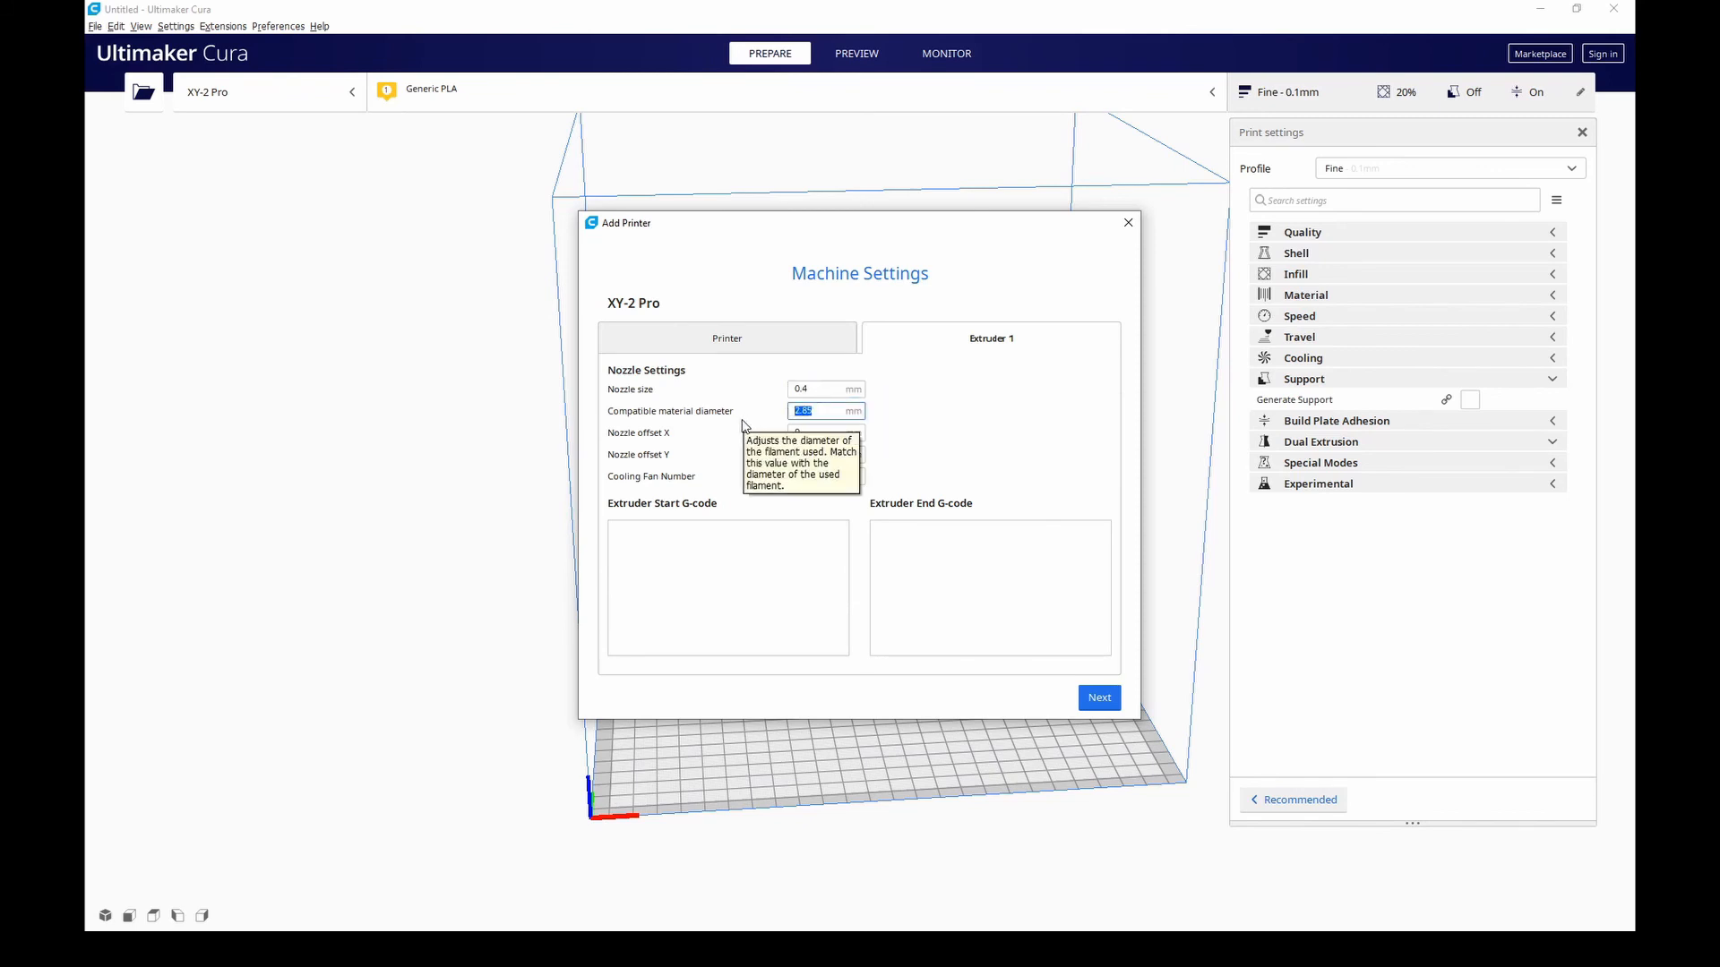
{"action": "type", "text": "1.75"}
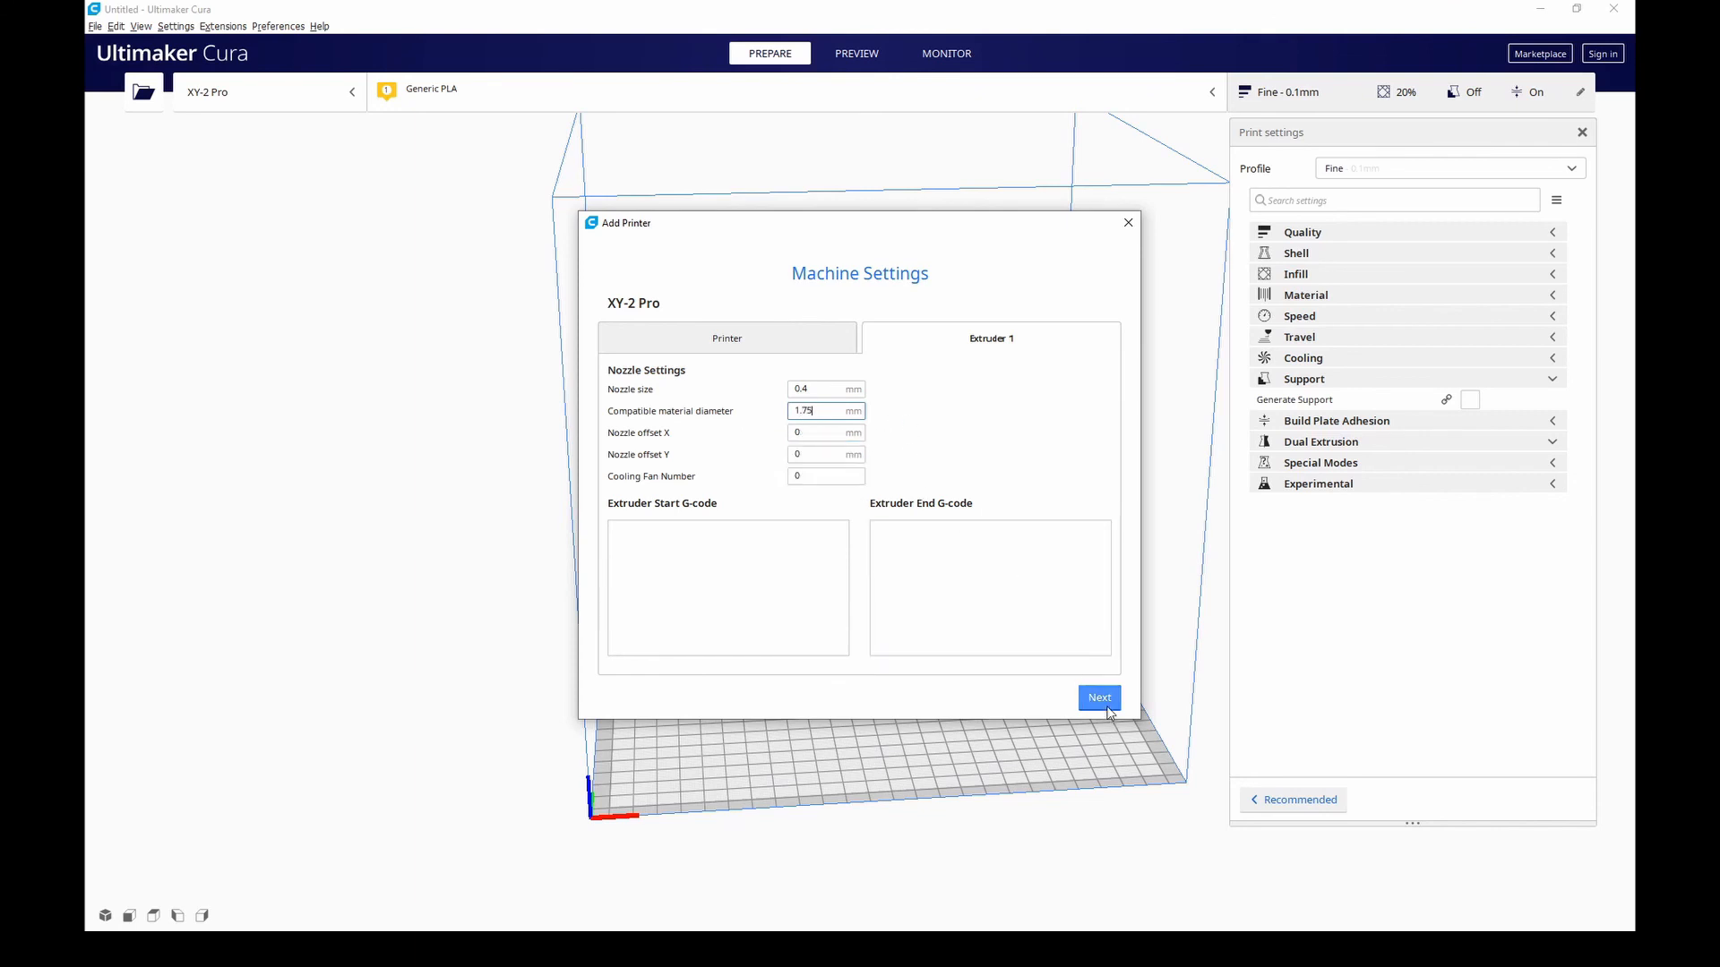
{"action": "left_click", "coordinate": [1098, 698]}
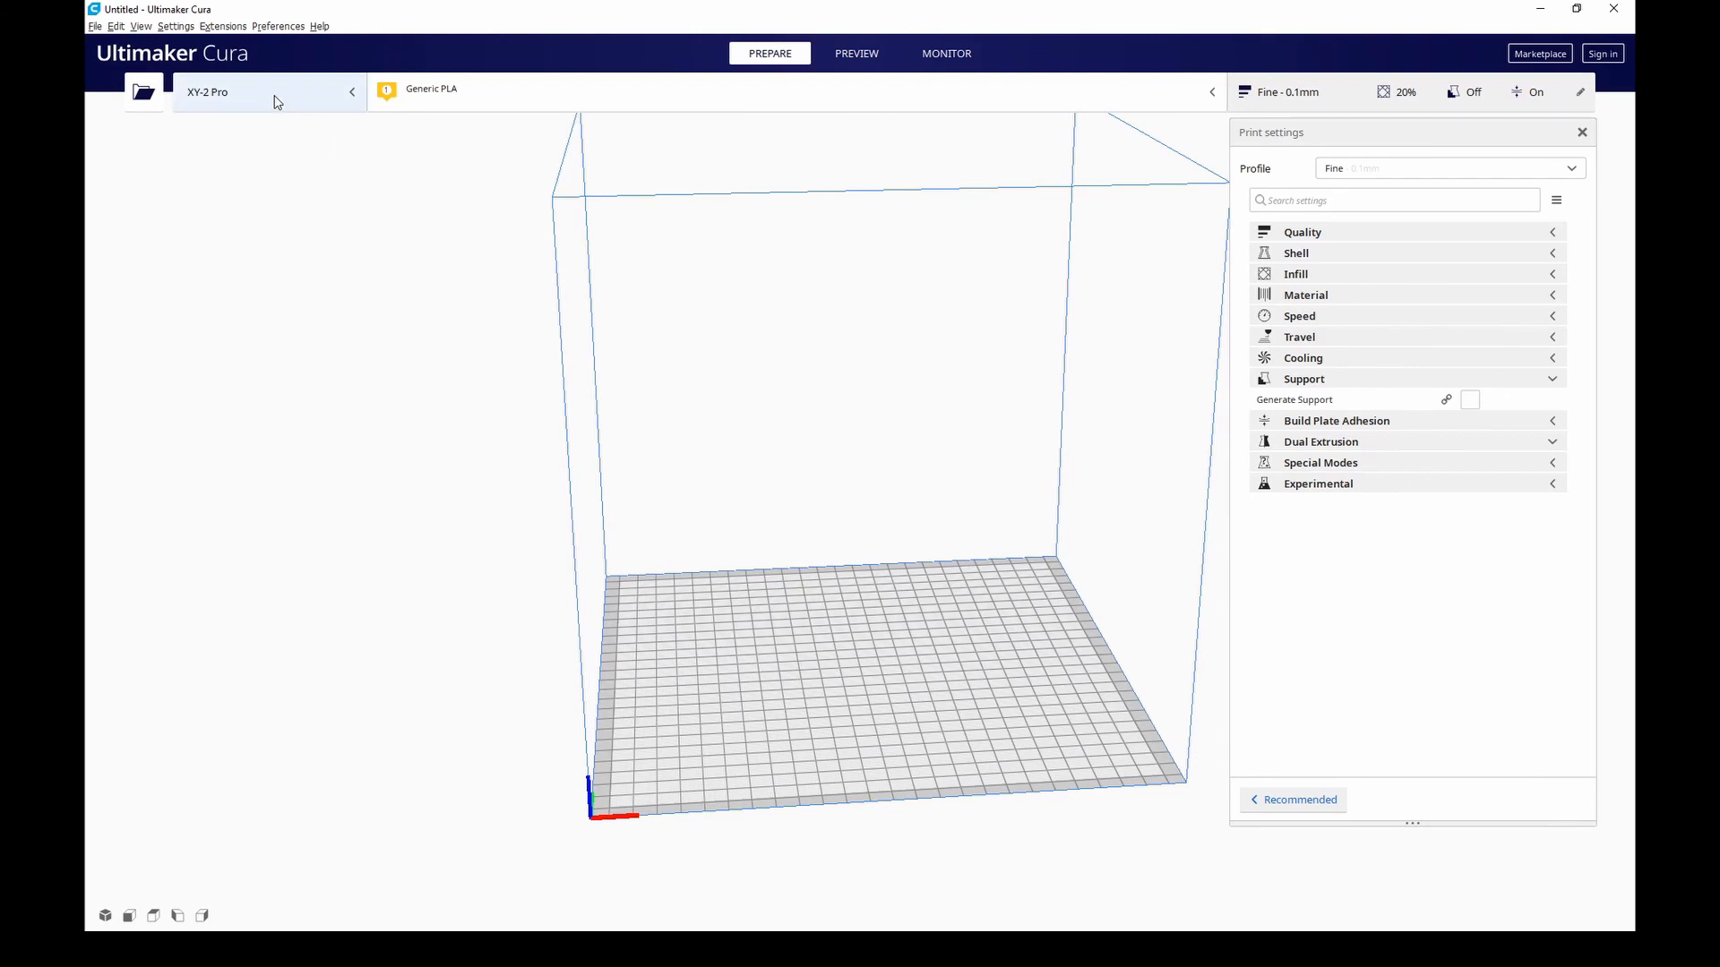
{"action": "mouse_move", "coordinate": [1265, 697]}
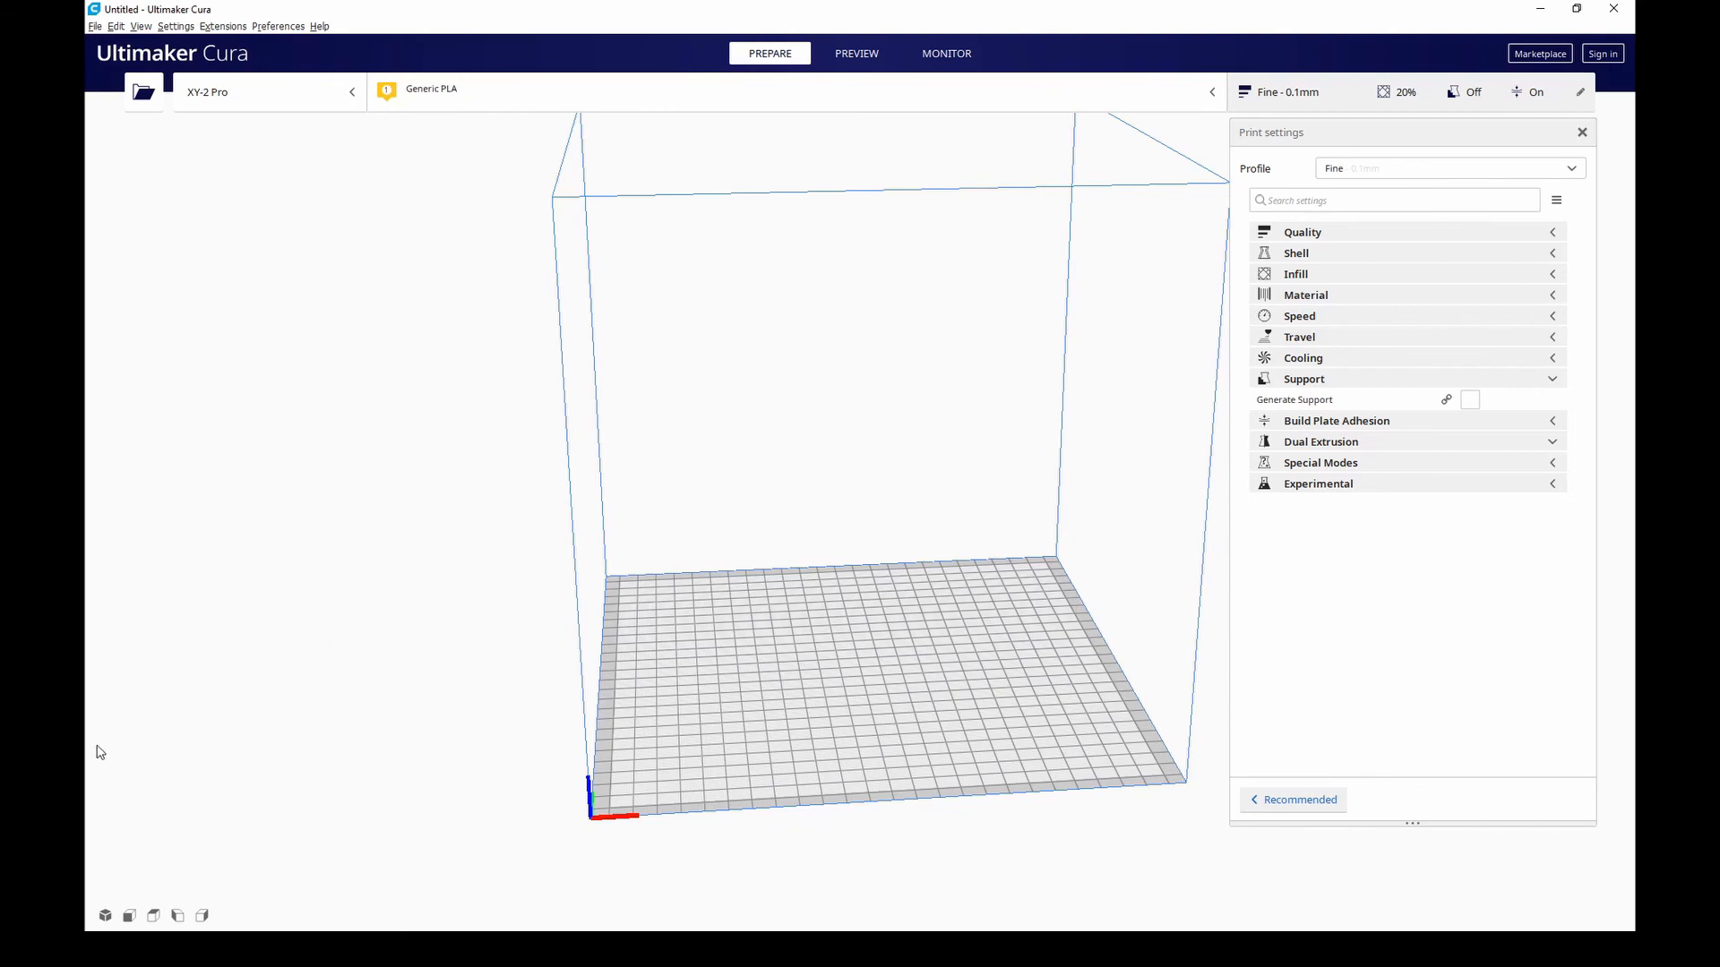
{"action": "mouse_move", "coordinate": [155, 741]}
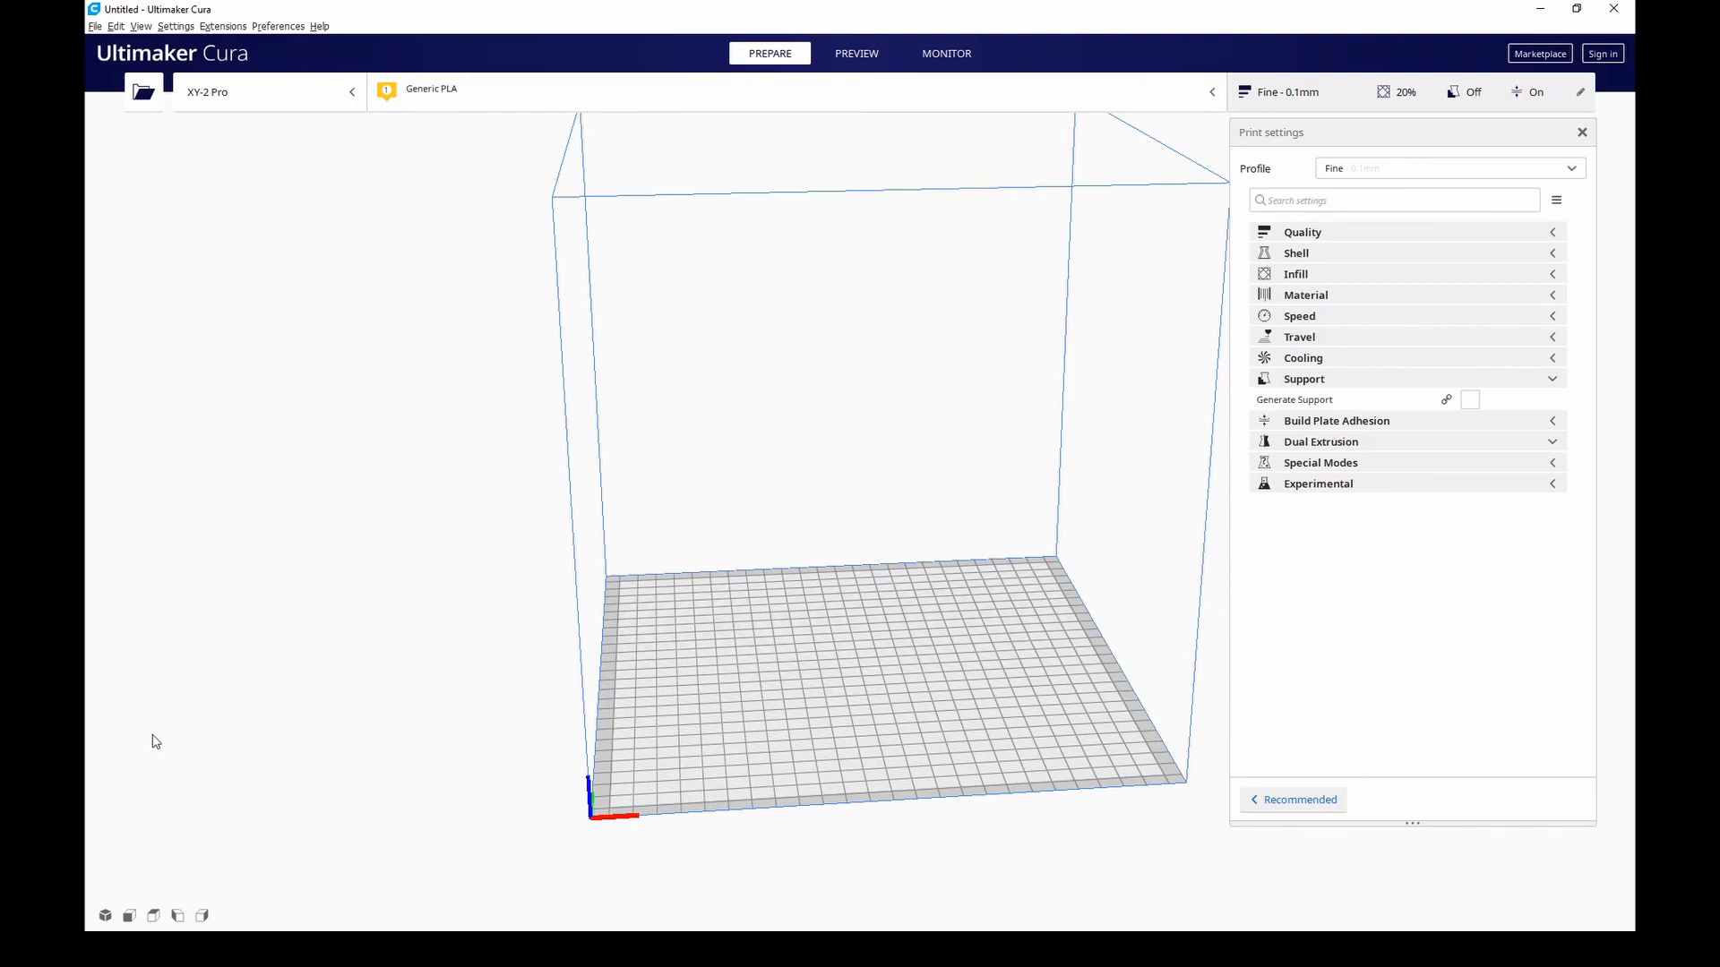